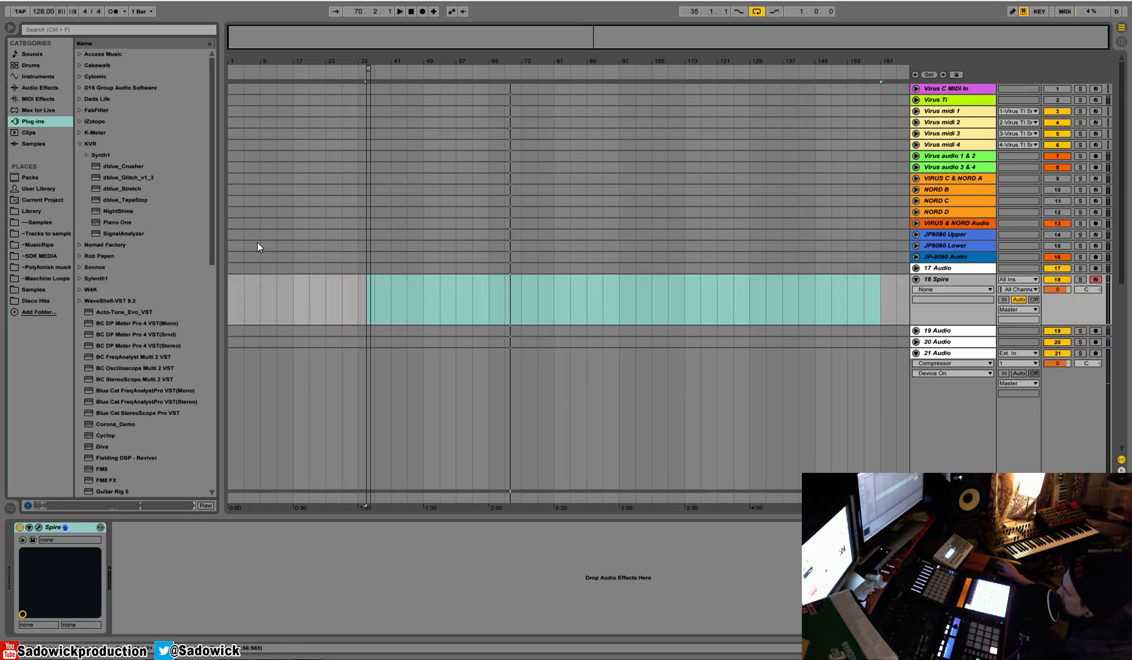
mouse_move(637, 319)
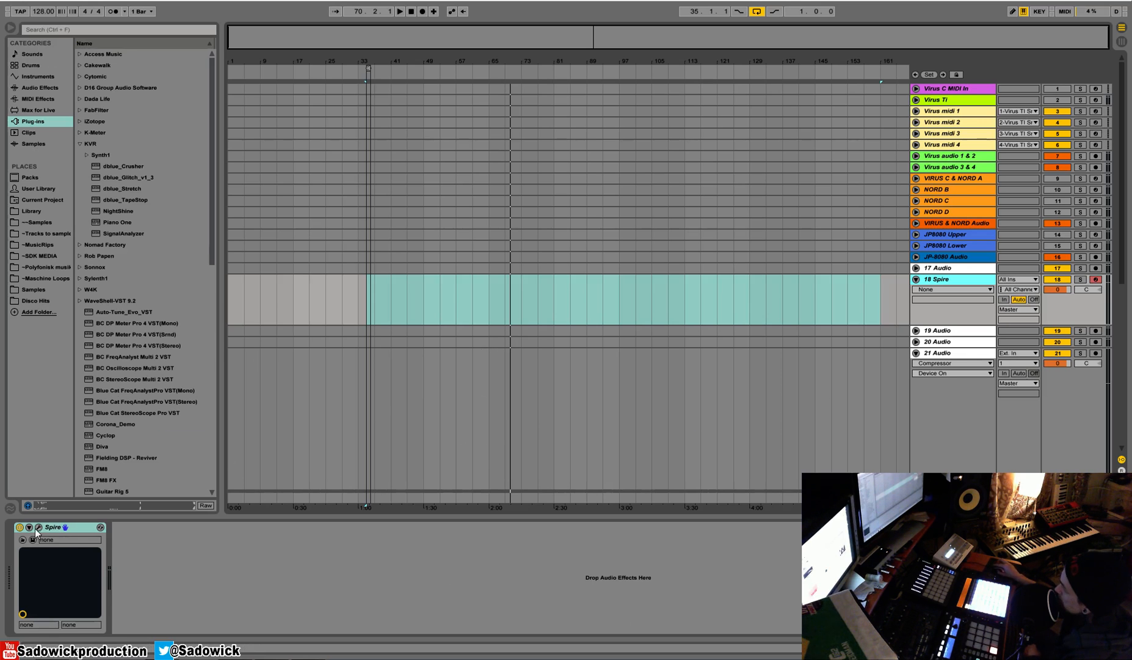
Step: Load Spire's blank init patch, then close the plug-in window
left_click(29, 527)
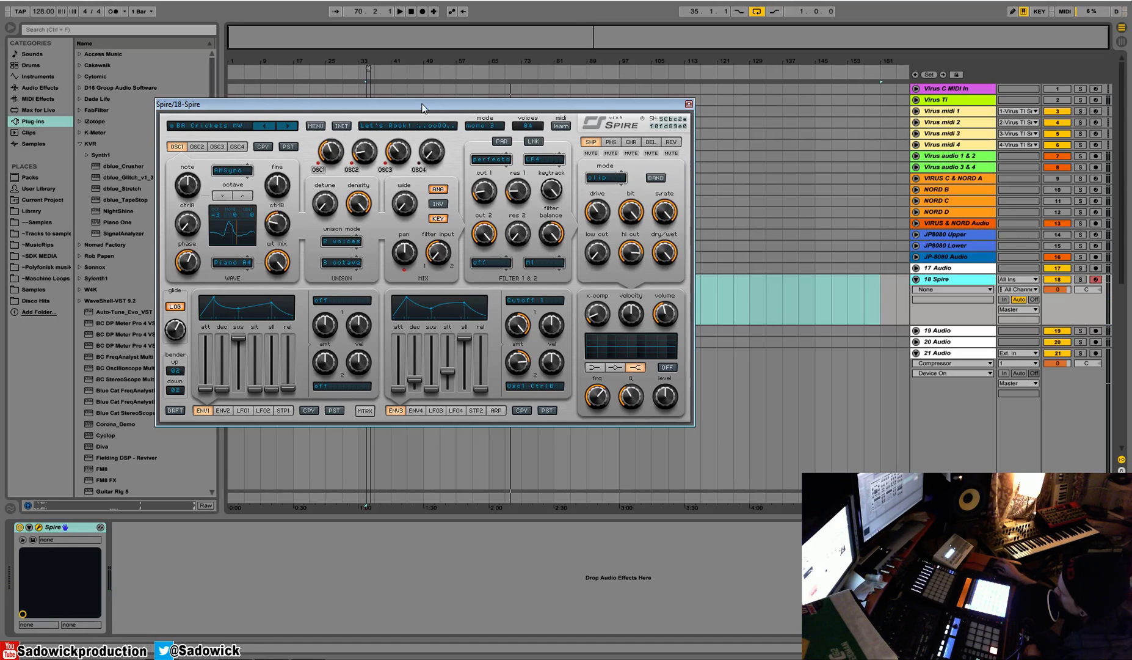
left_click(340, 125)
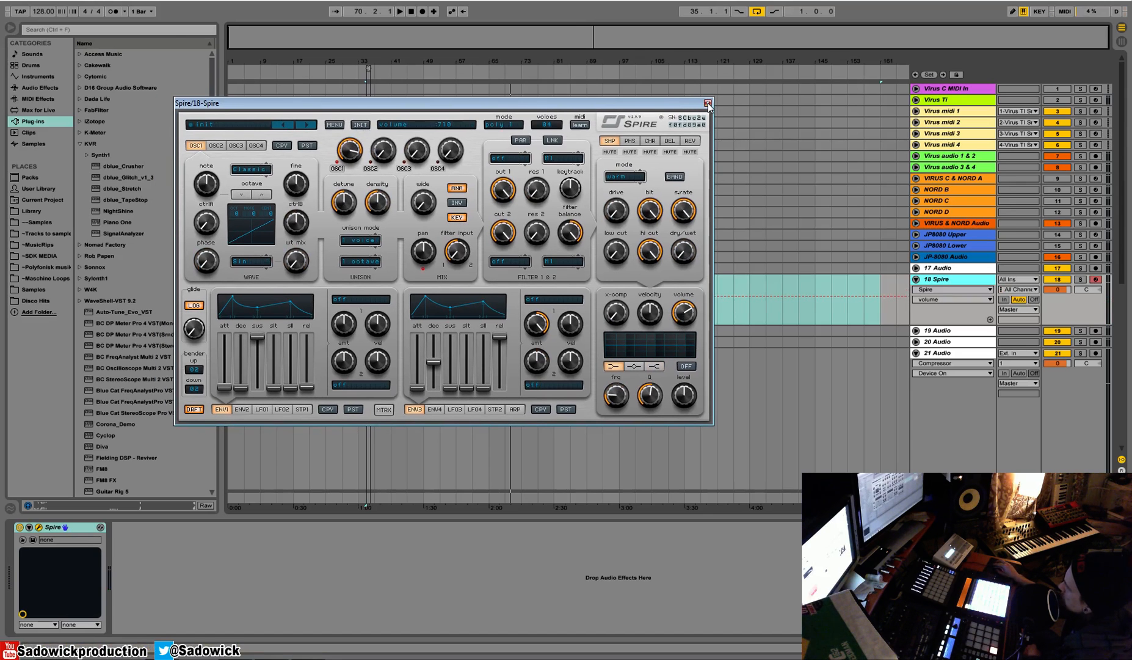
left_click(706, 103)
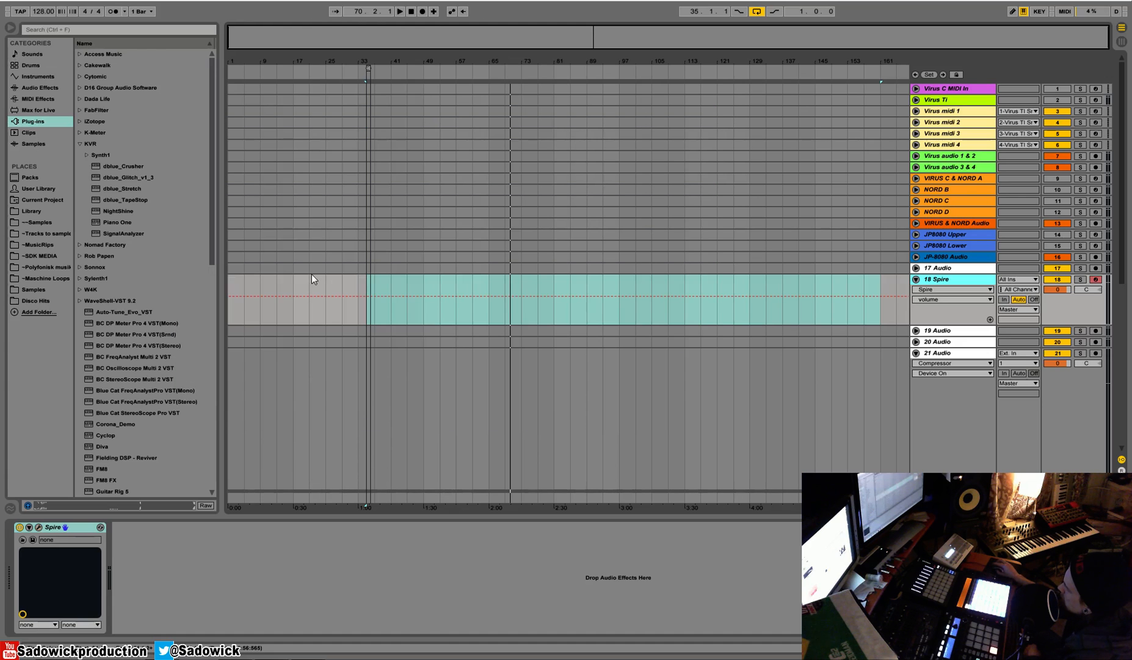
Step: Add SignalAnalyzer from Plug-ins > KVR after Spire and zoom its waveform in twice horizontally
left_click(123, 233)
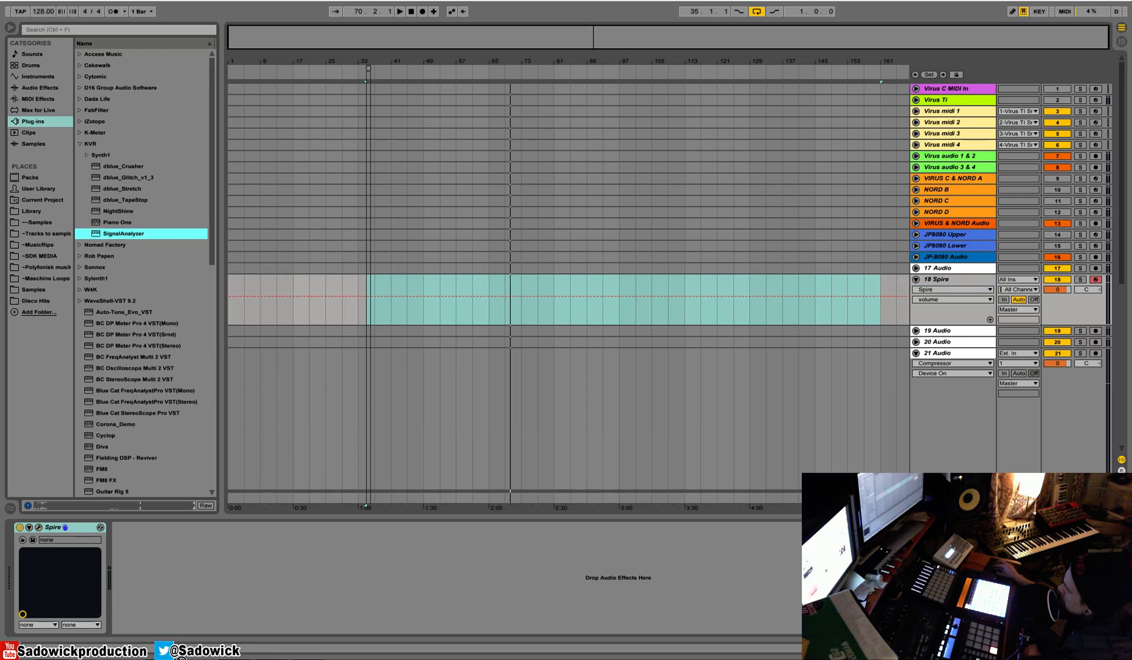
double_click(123, 233)
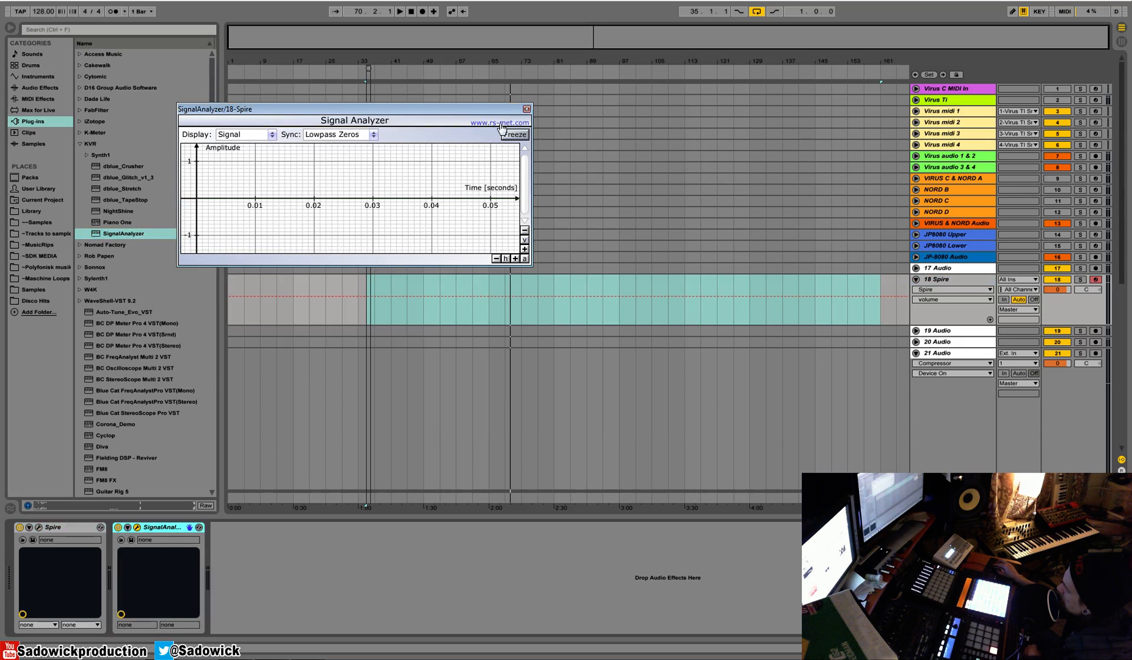
left_click_drag(217, 109, 225, 117)
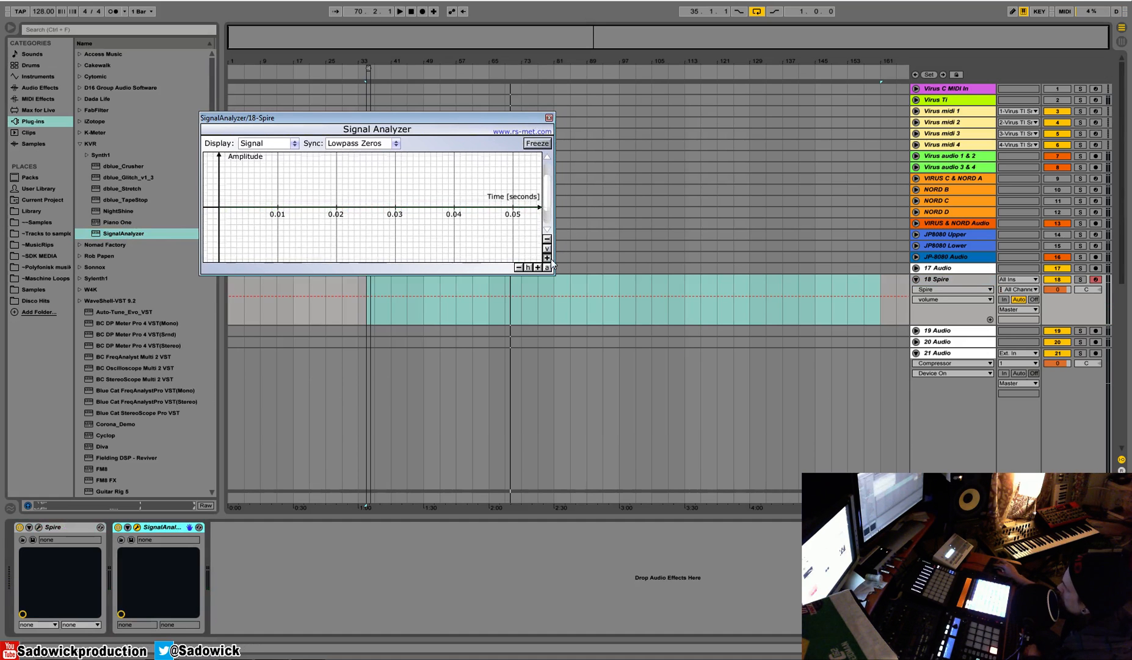
left_click(537, 266)
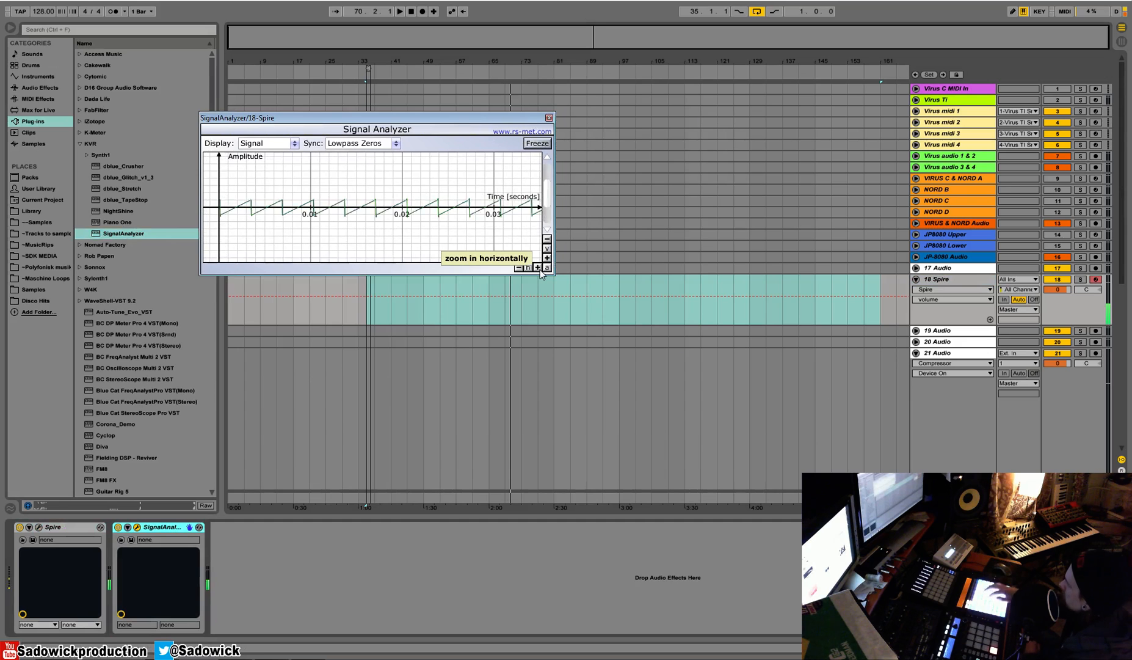
left_click(537, 267)
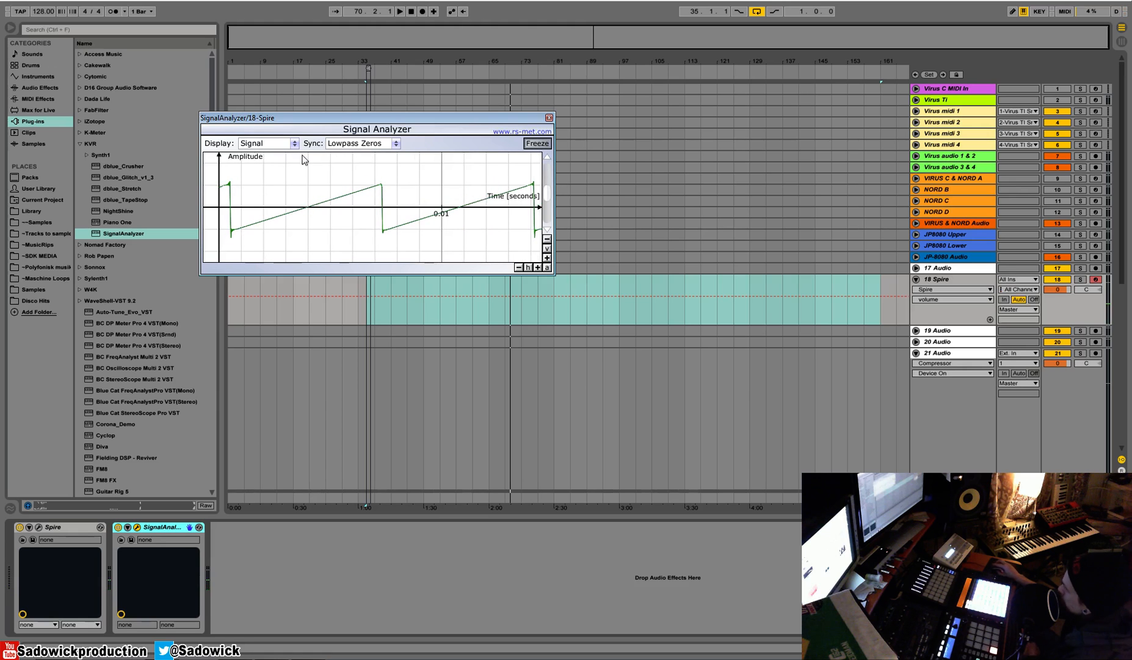
mouse_move(307, 199)
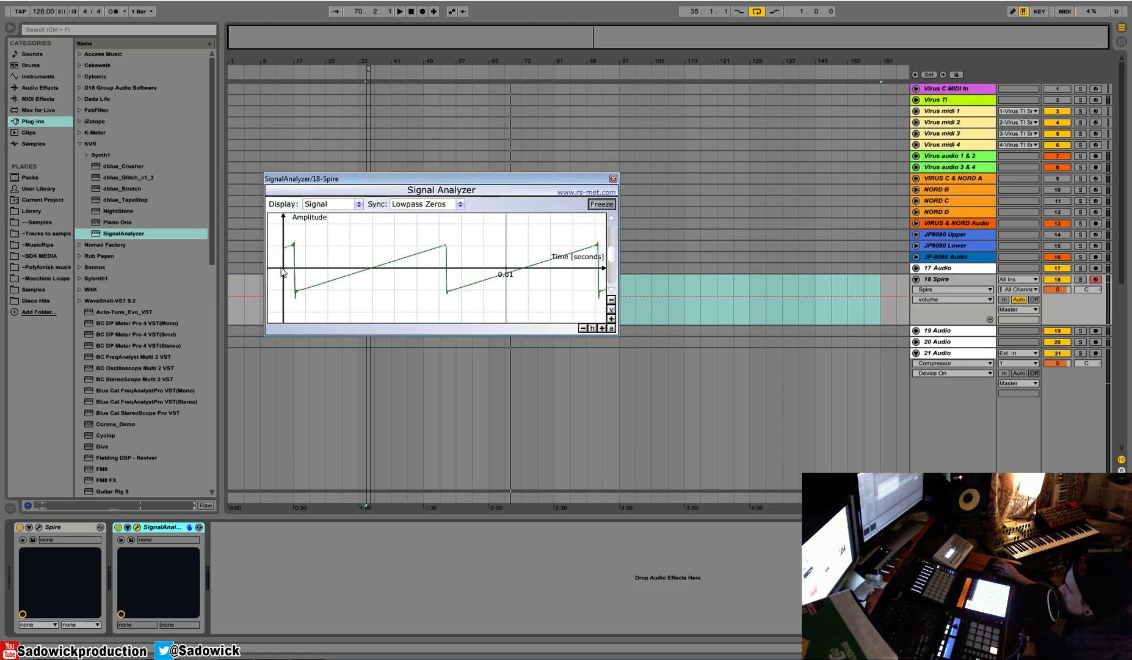
mouse_move(459, 323)
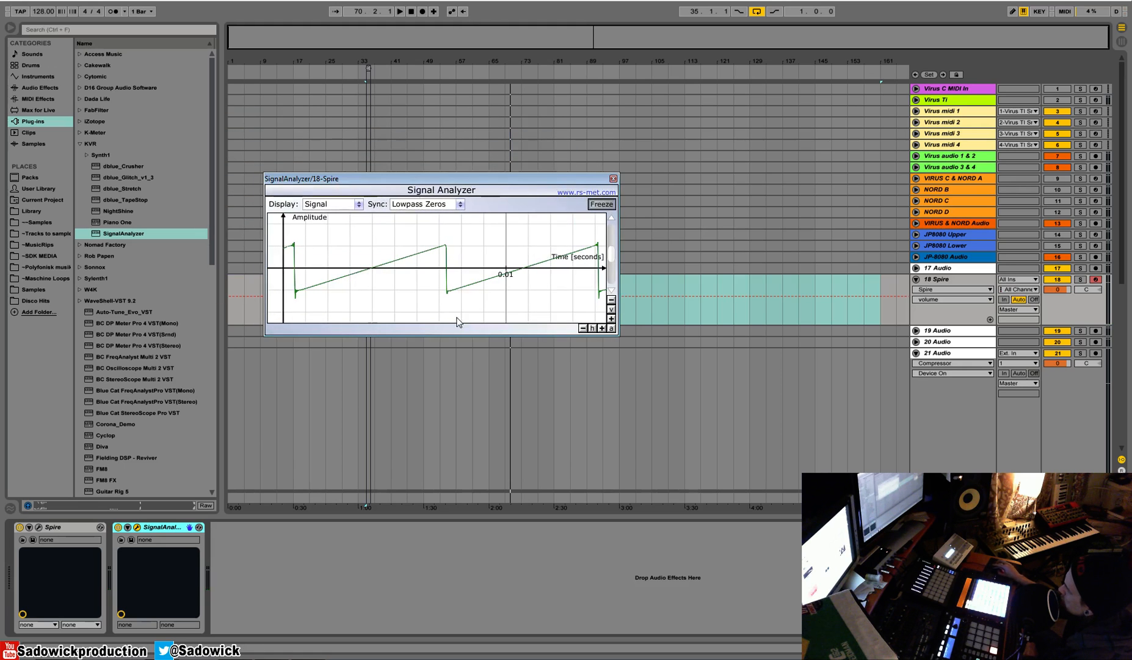
mouse_move(368, 270)
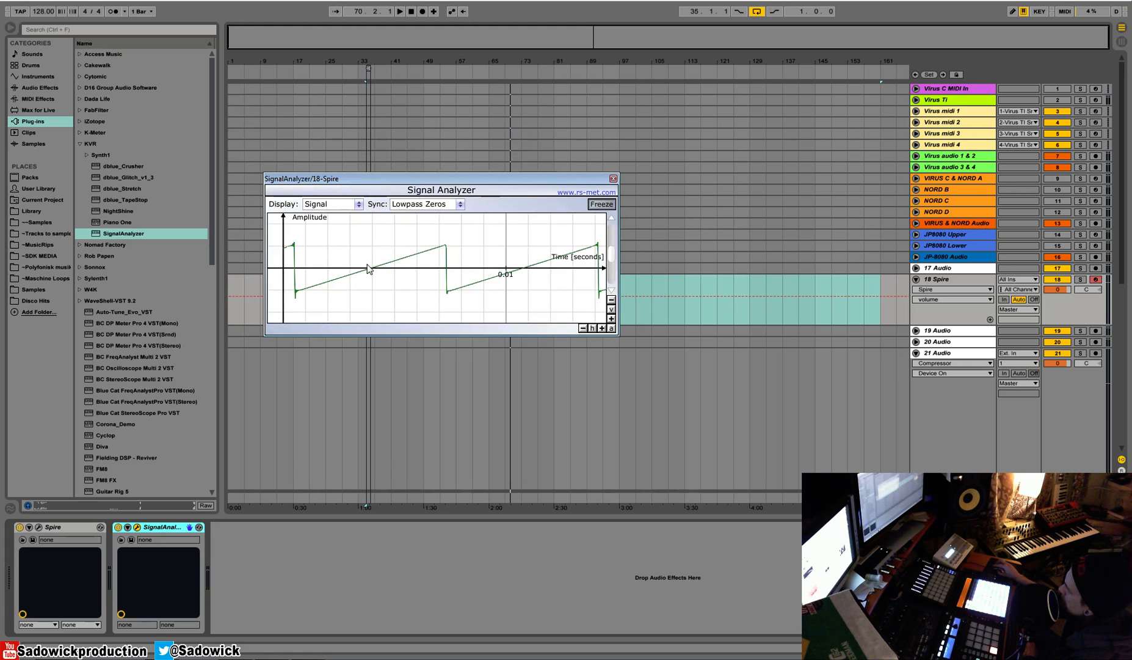
mouse_move(446, 277)
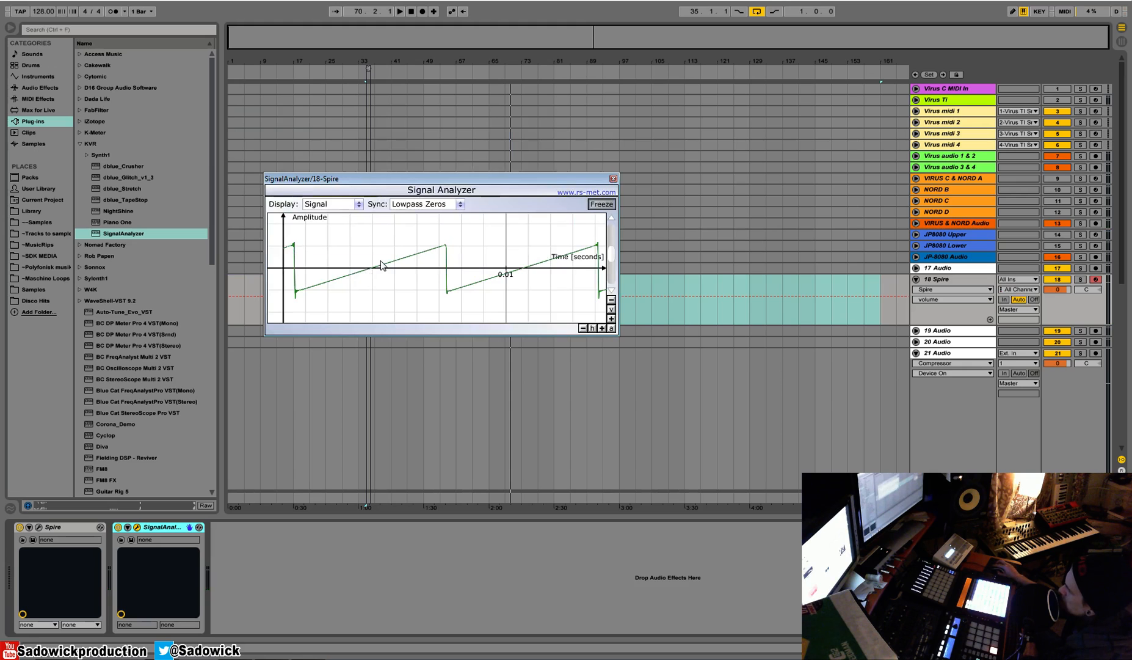
mouse_move(405, 289)
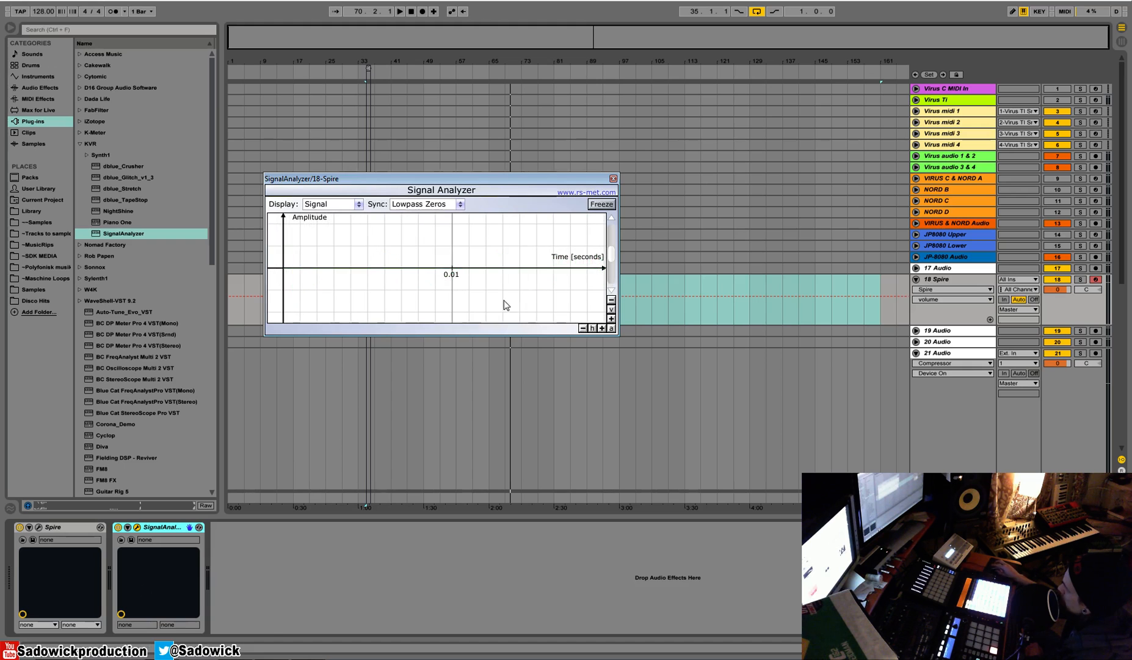
Step: Duplicate the Signal Analyzer and set the copy's display to Spectrum
right_click(159, 526)
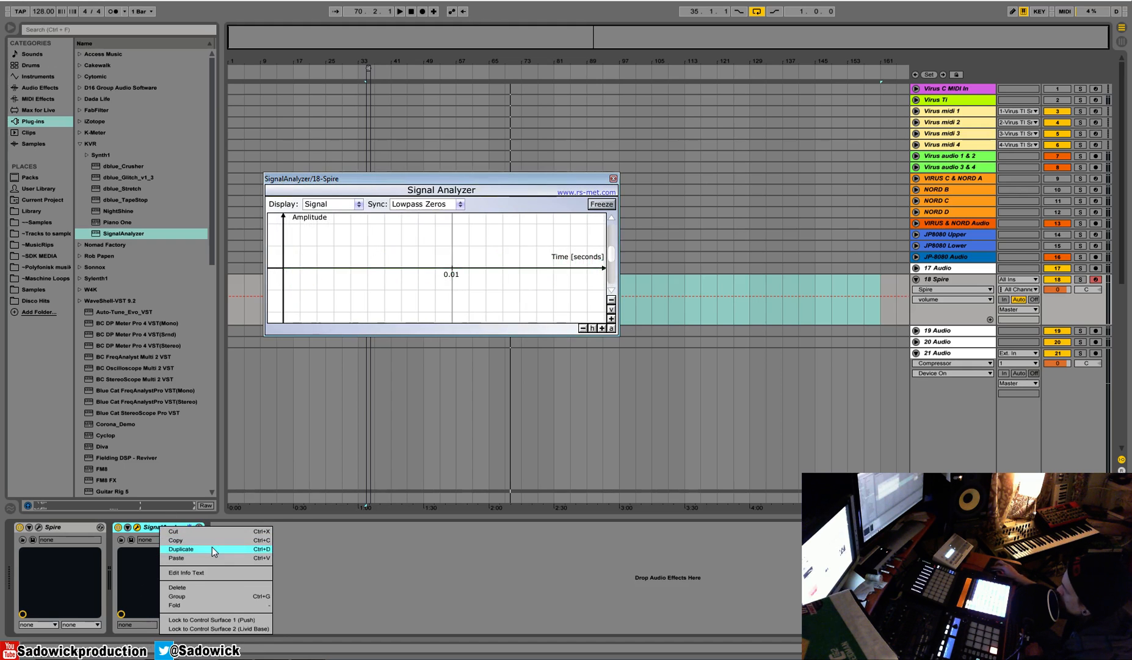
left_click(181, 549)
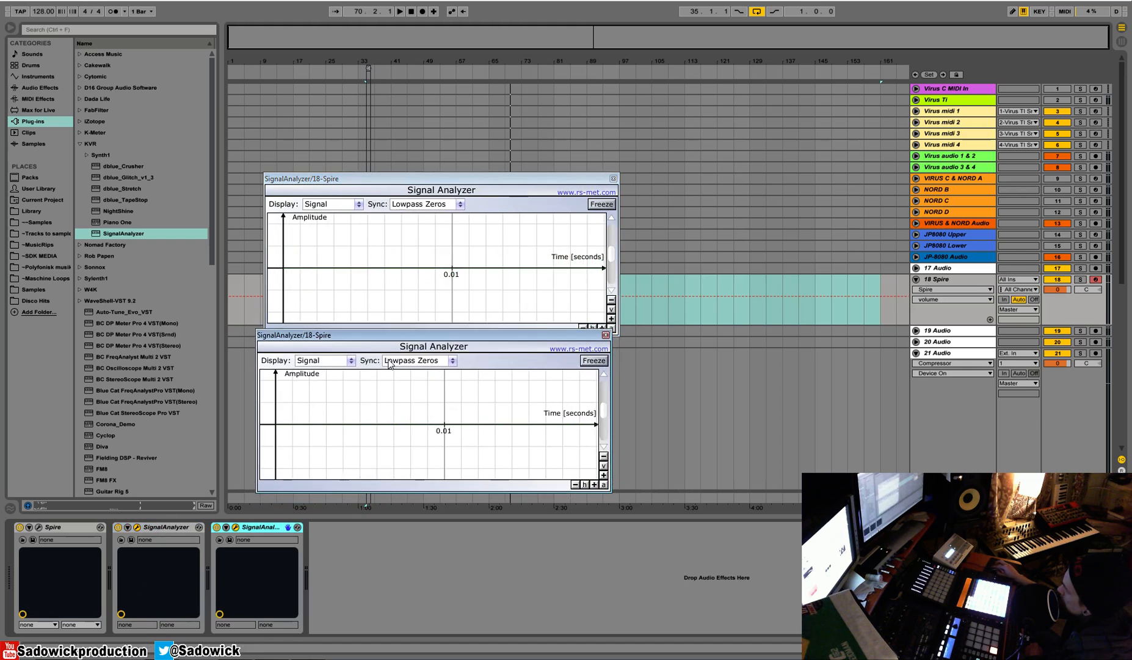
left_click(323, 359)
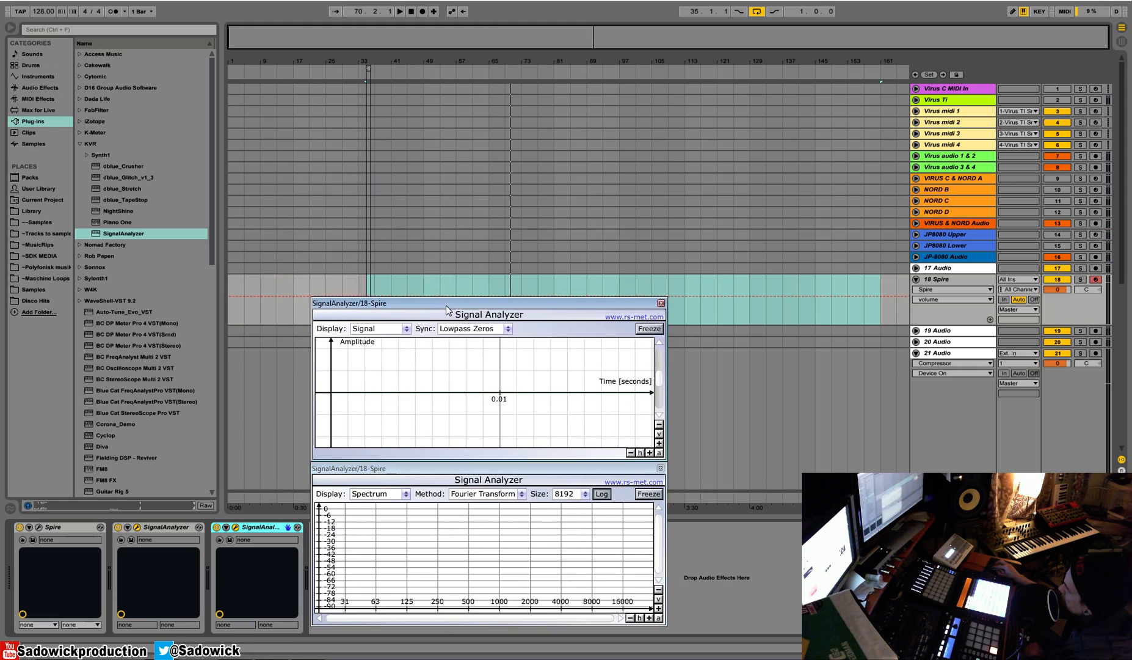
mouse_move(316, 601)
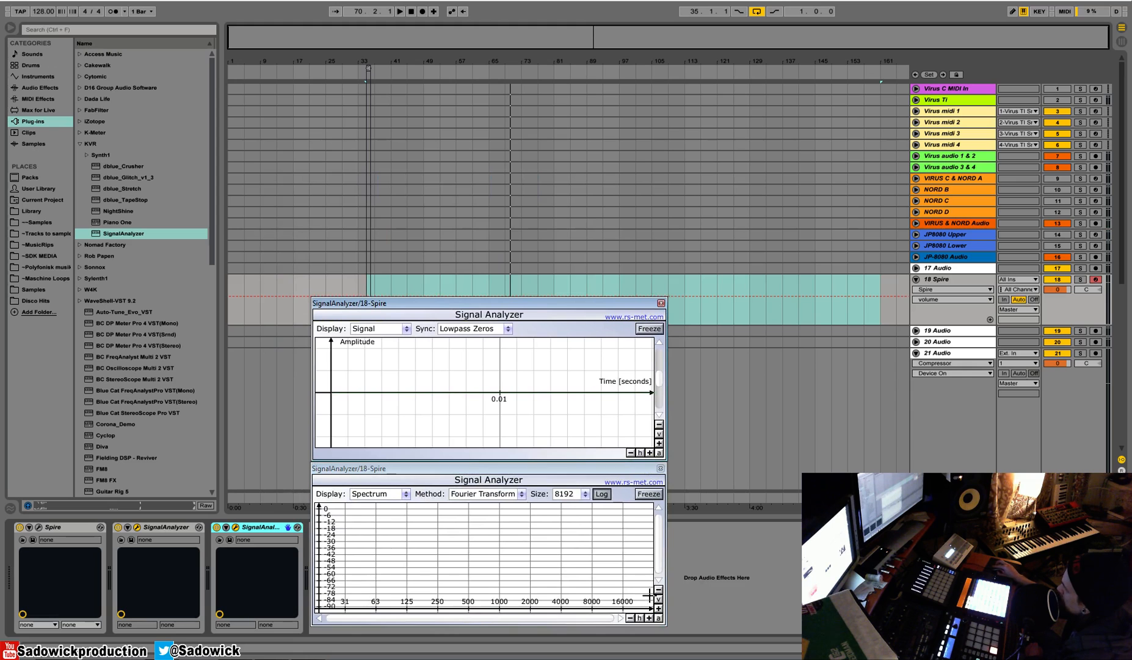
mouse_move(348, 571)
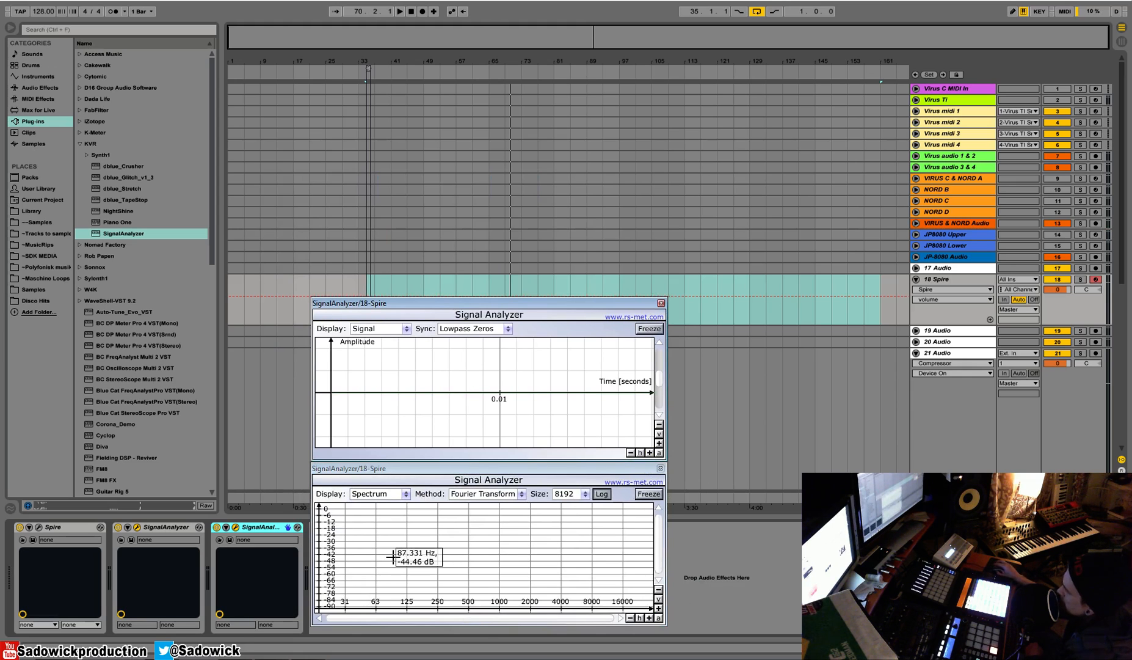
mouse_move(393, 558)
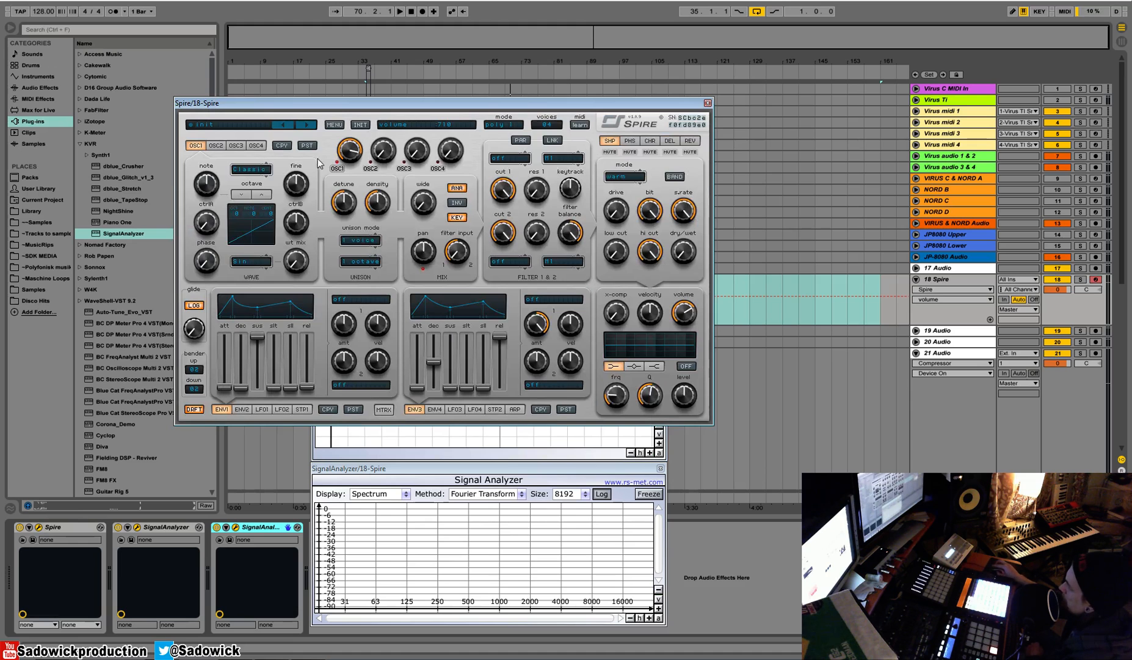
mouse_move(222, 212)
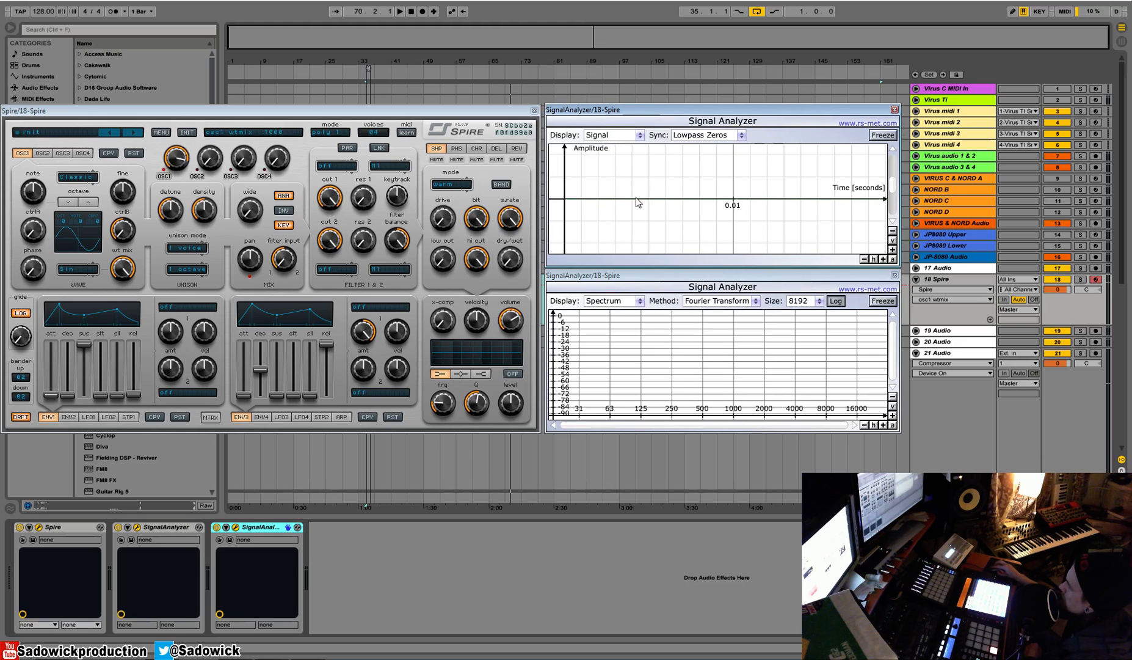
mouse_move(644, 201)
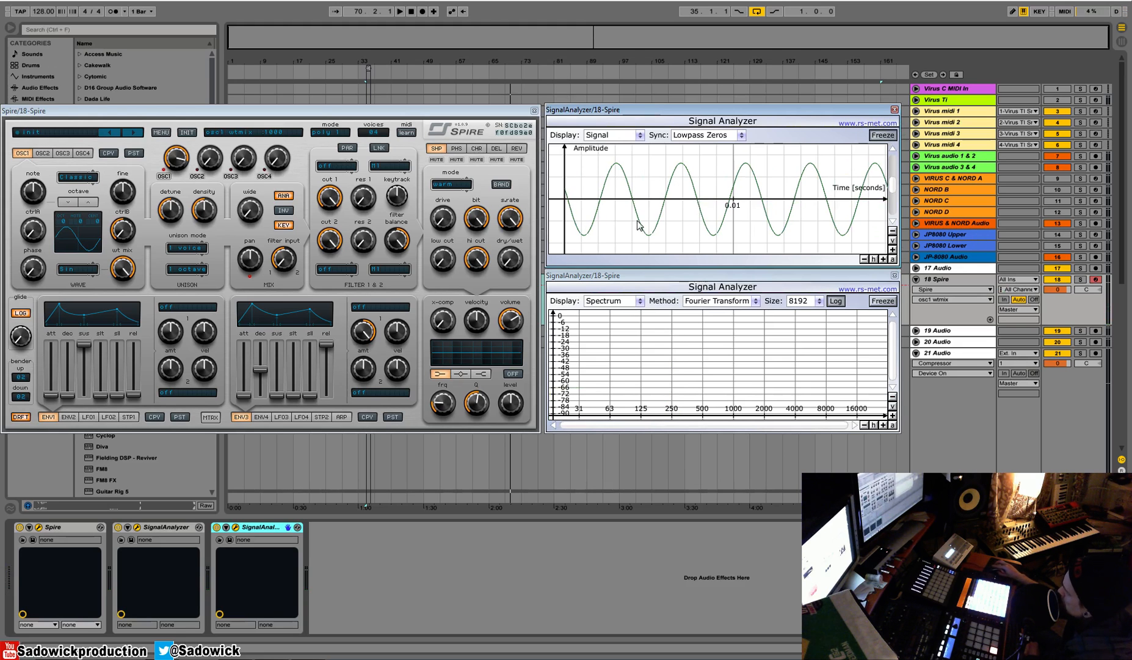
mouse_move(755, 205)
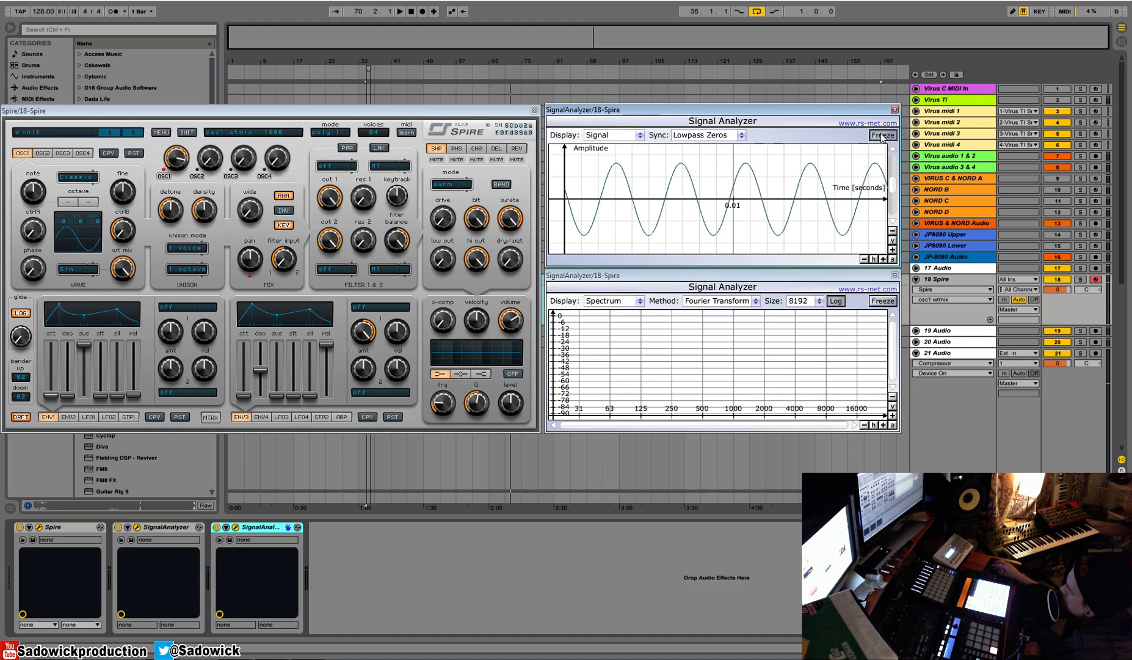
mouse_move(881, 135)
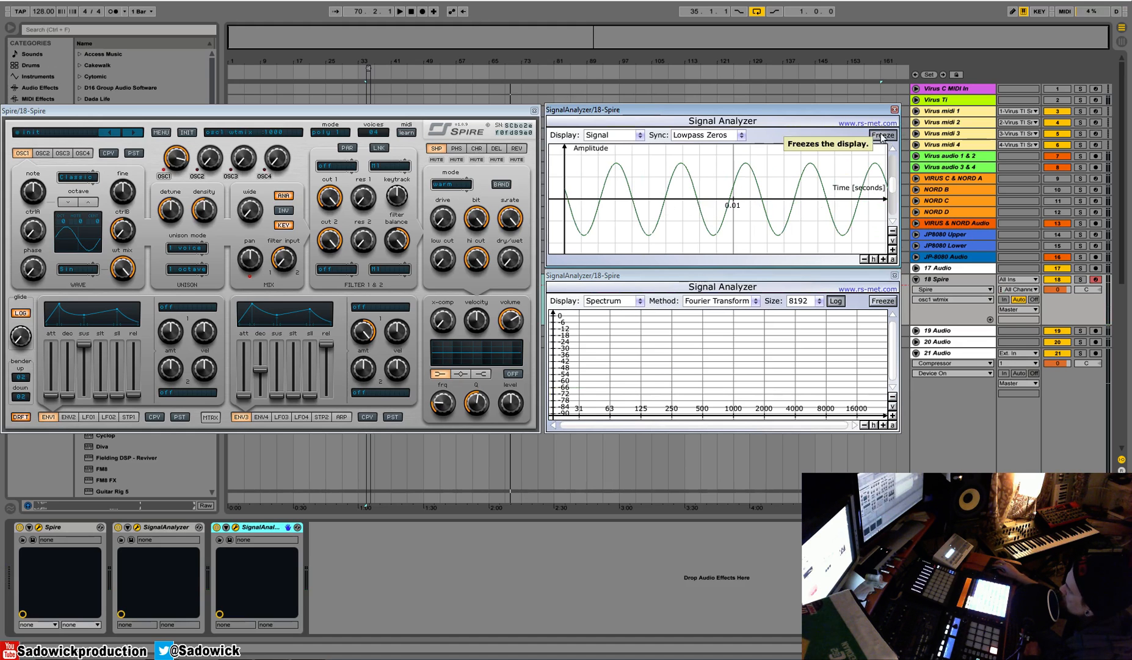
Step: Freeze the waveform analyzer display to capture the sine wave
left_click(882, 135)
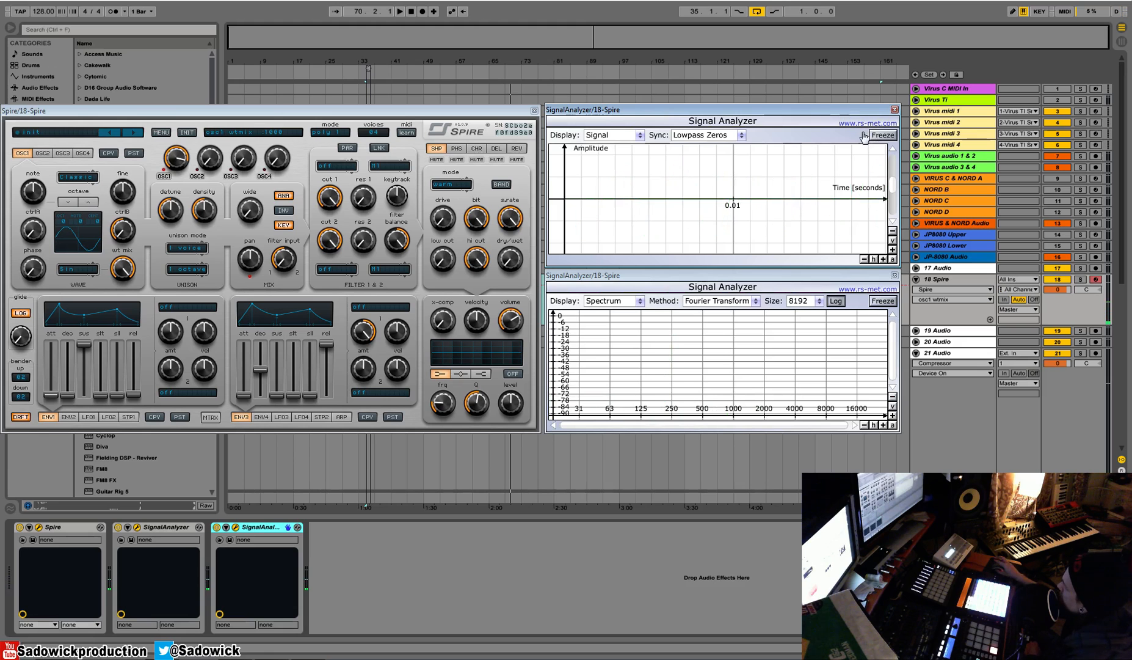
mouse_move(657, 352)
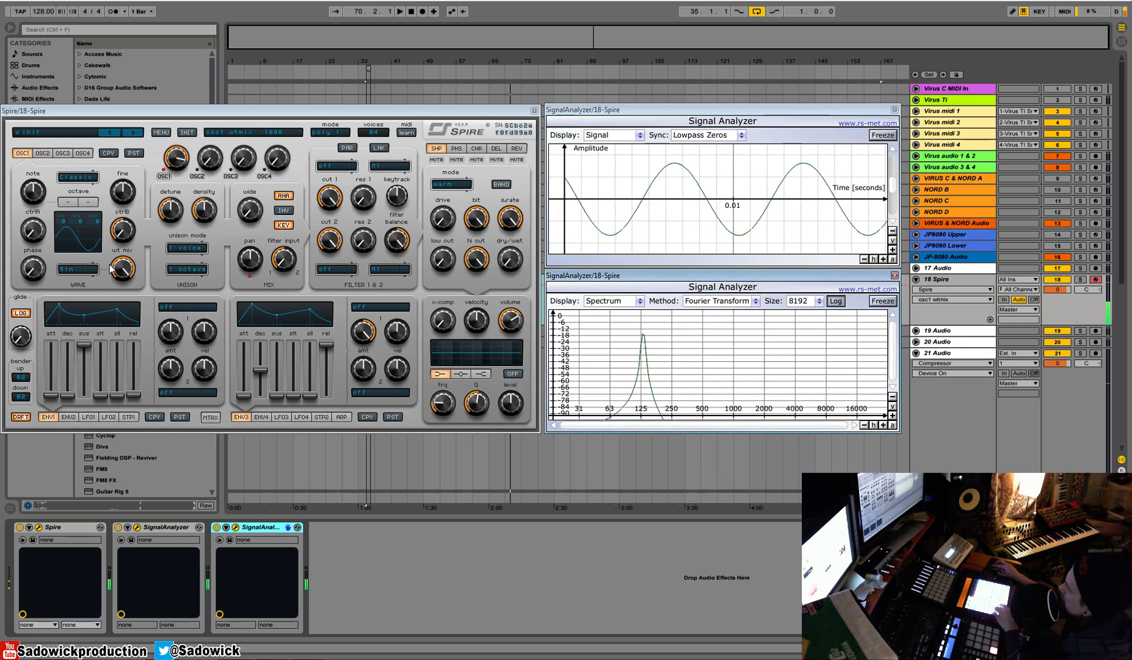
Step: Keep OSC1's oscillator mode set to Classic from the mode dropdown
left_click(77, 177)
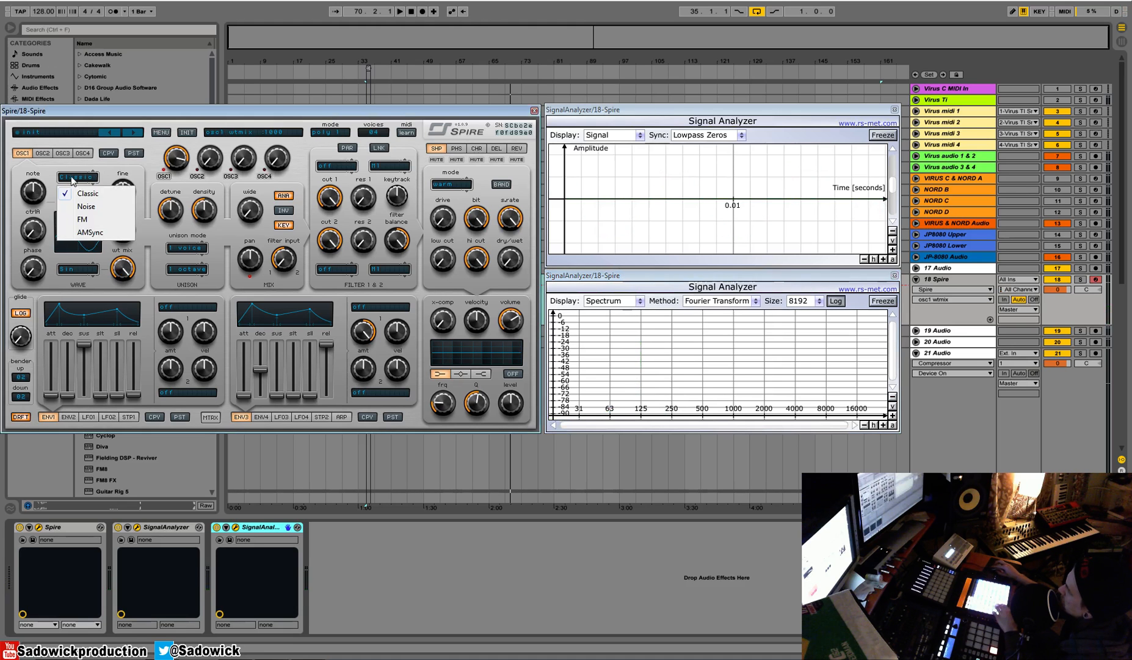
left_click(88, 192)
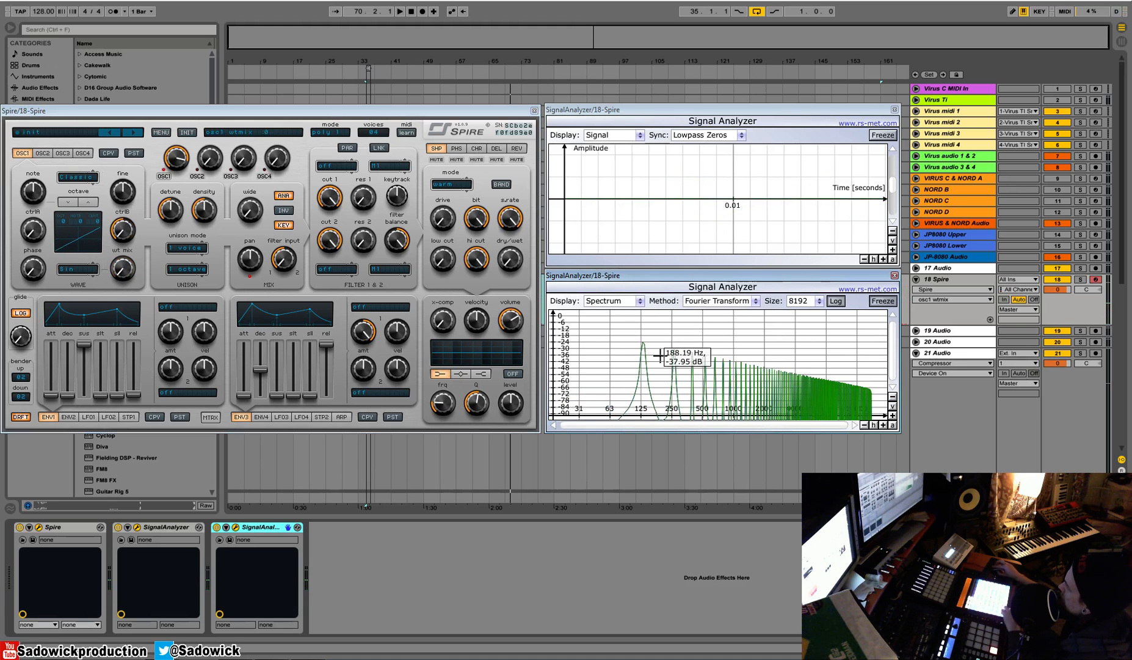
mouse_move(660, 367)
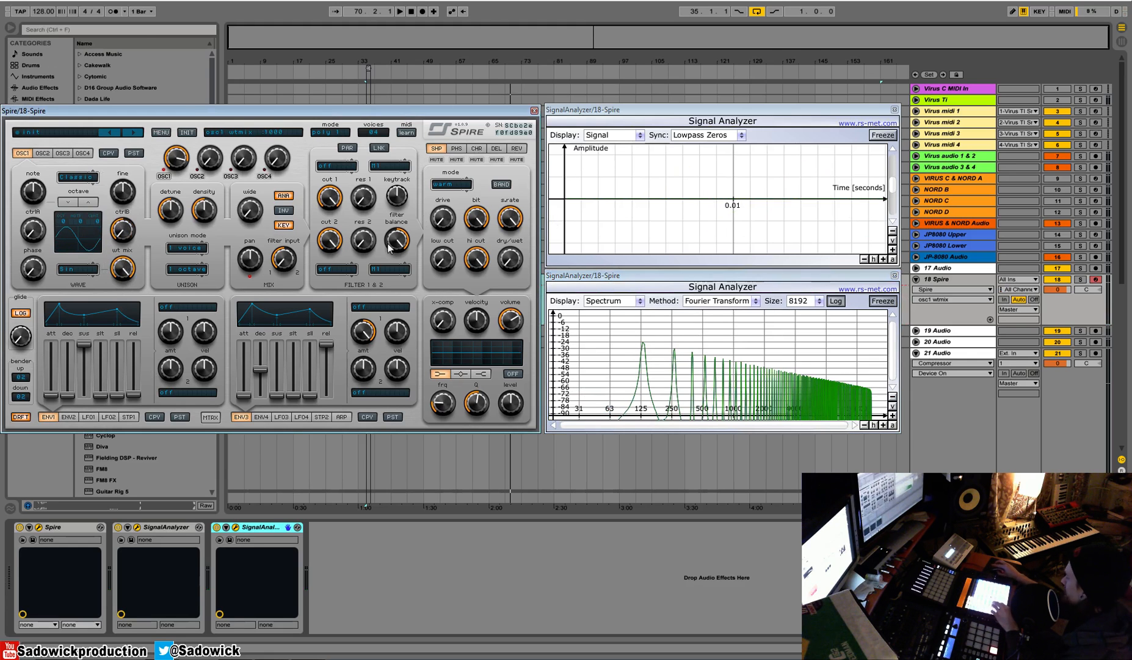
mouse_move(85, 248)
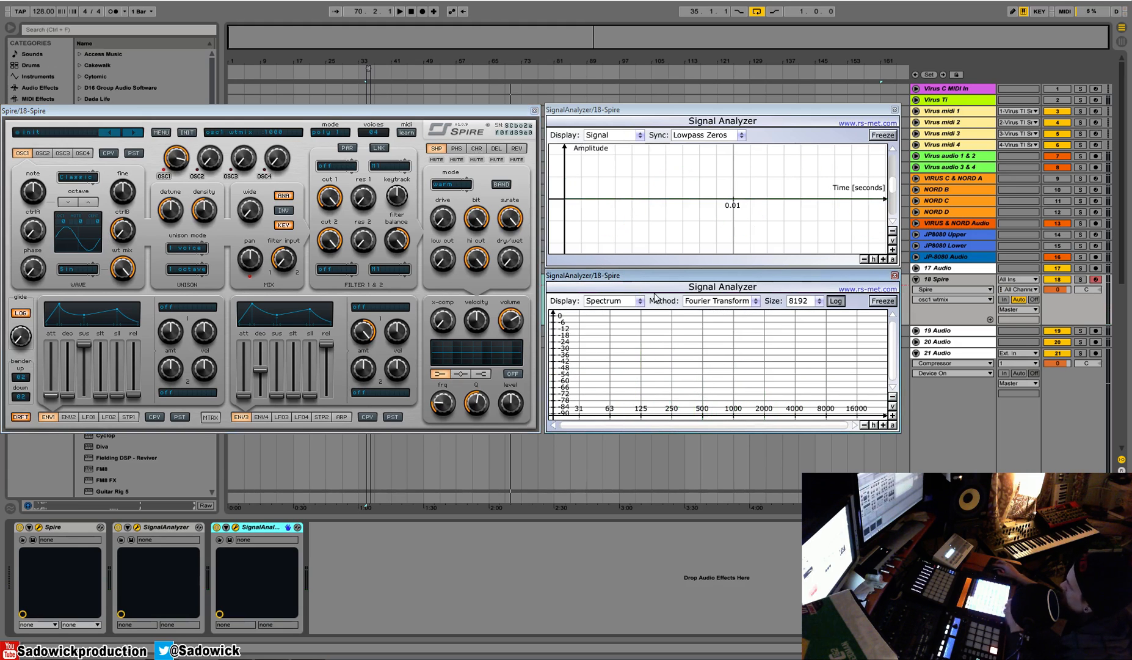
mouse_move(205, 216)
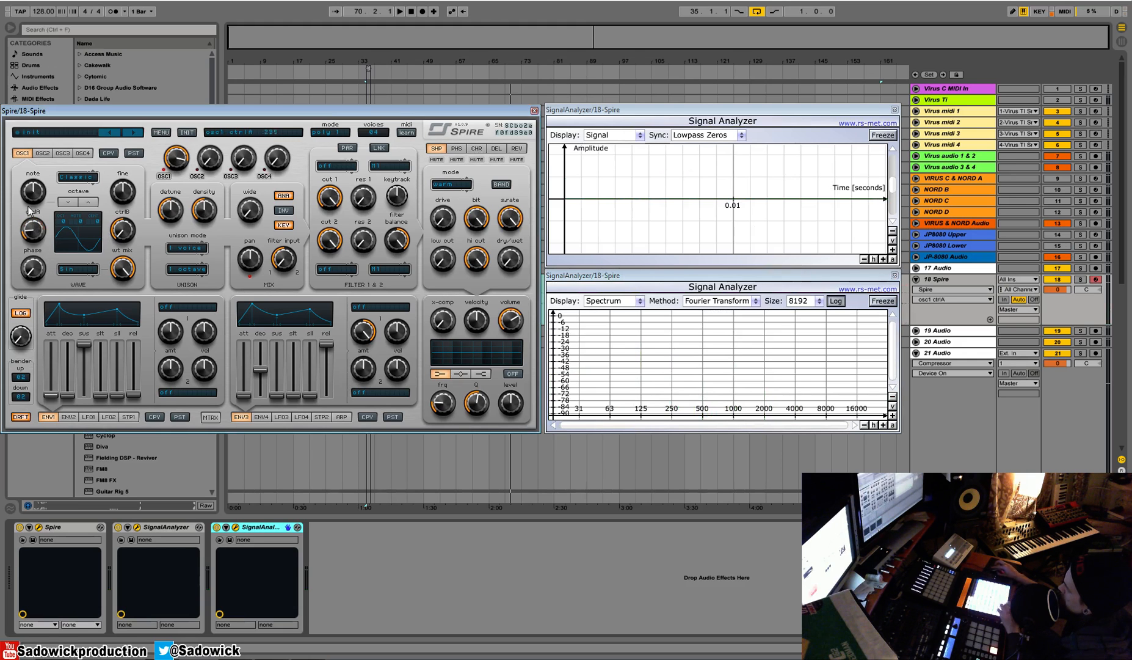
Step: Open OSC1's waveform list, with Sin still selected
left_click(77, 269)
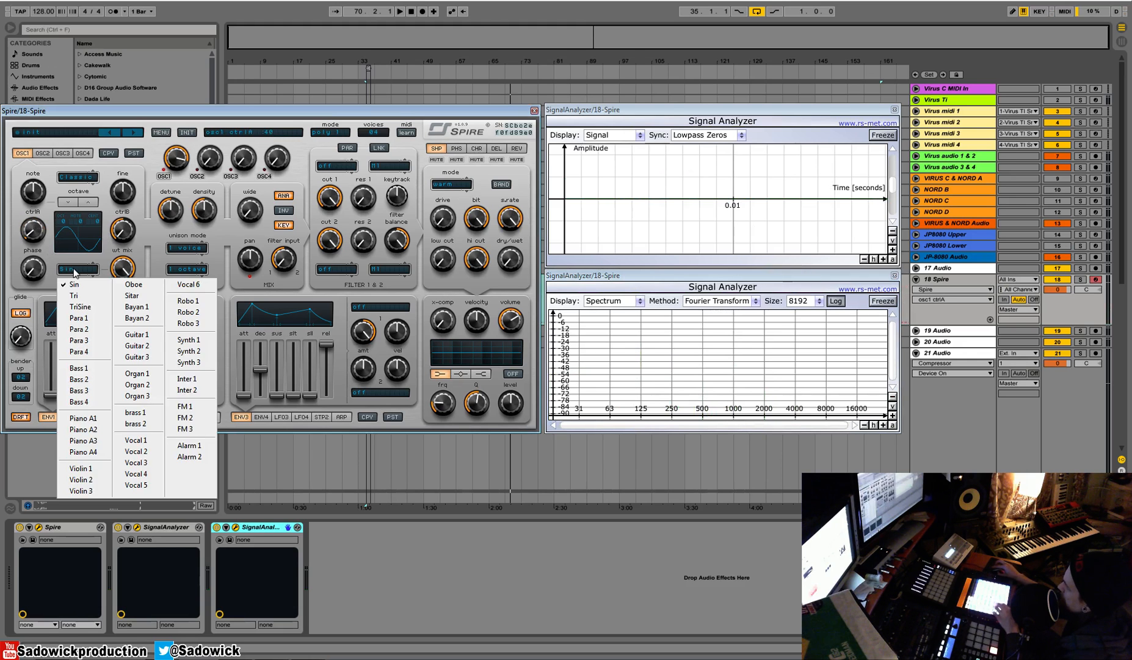
mouse_move(127, 257)
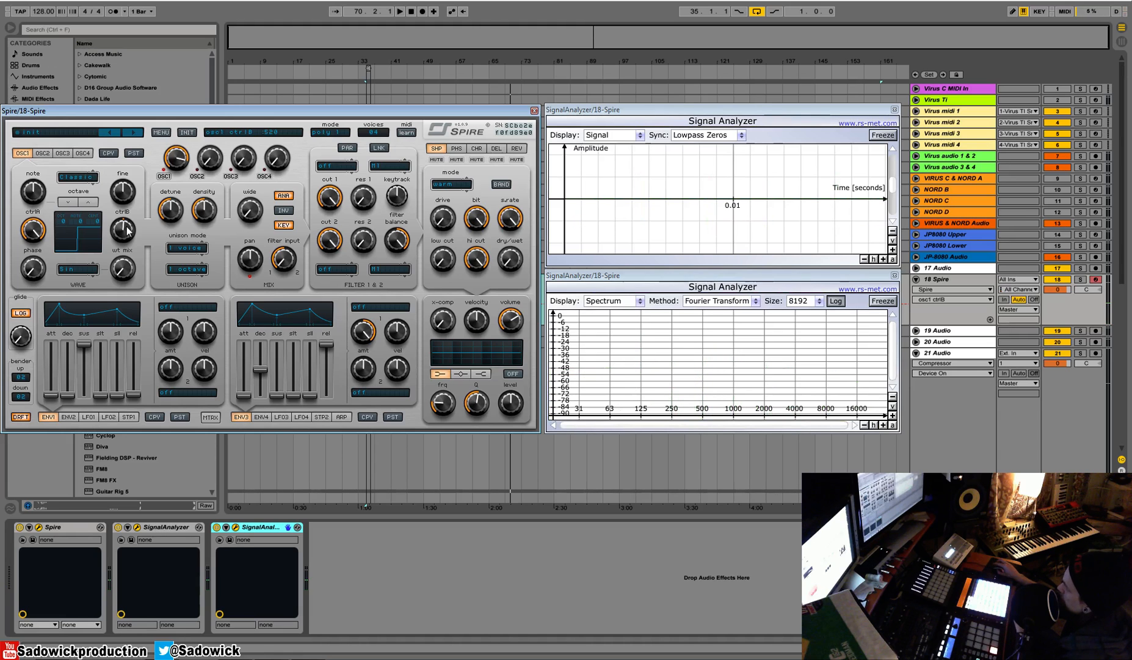
Step: Enable Filter 1 as Perfecto and sweep its Cut 1 knob
left_click(335, 166)
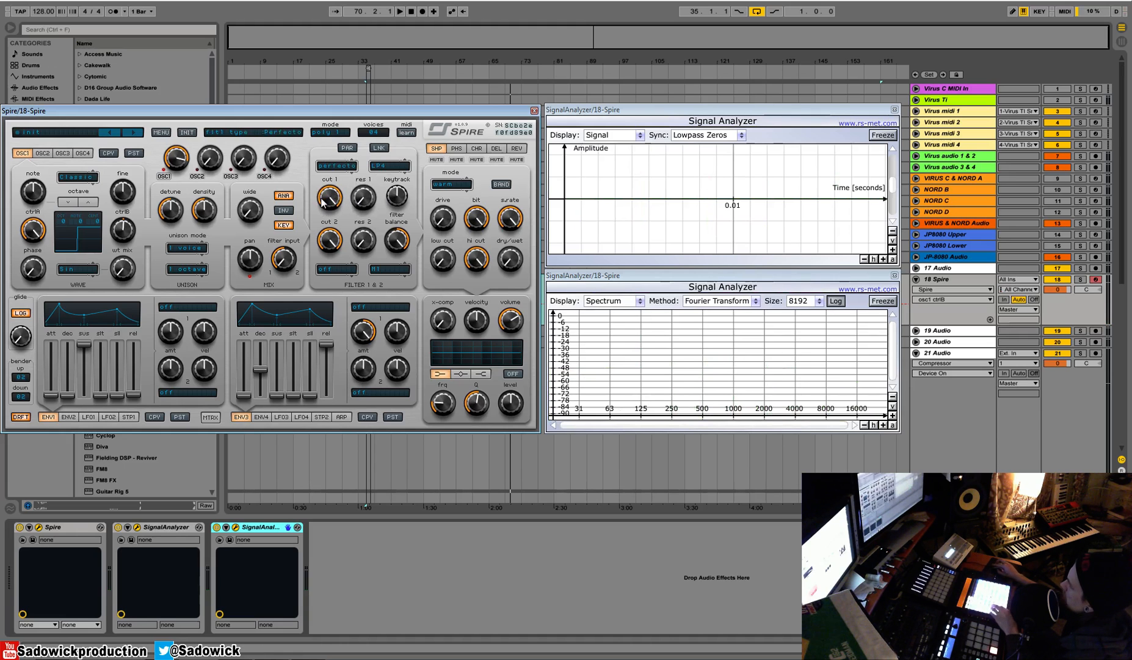
left_click_drag(327, 199, 327, 209)
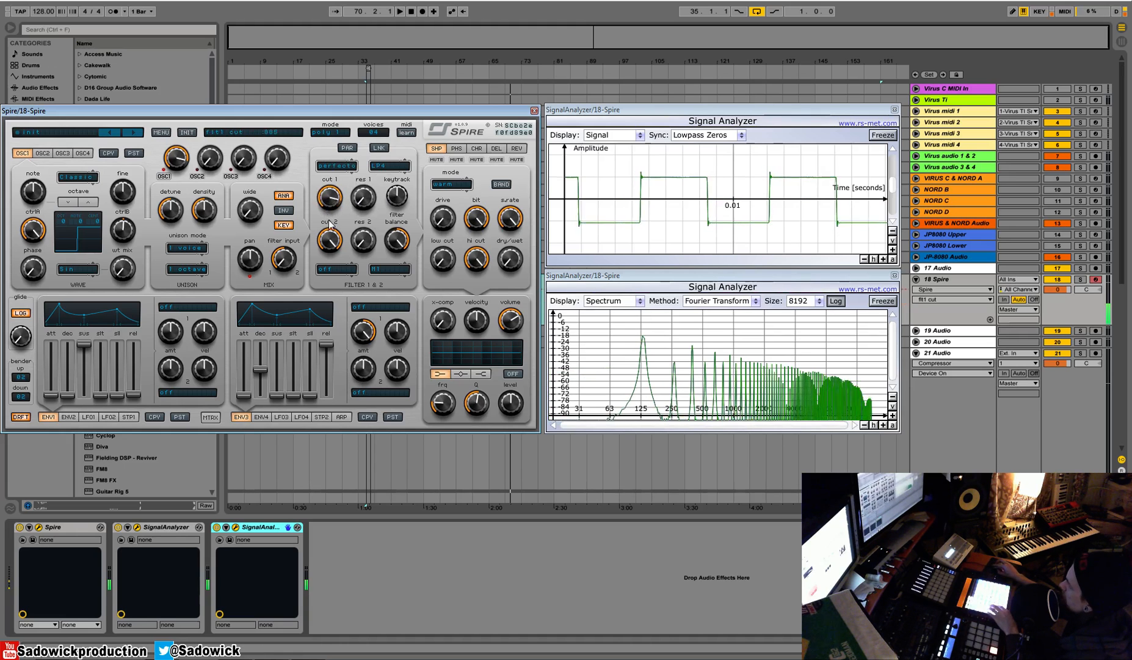
mouse_move(759, 349)
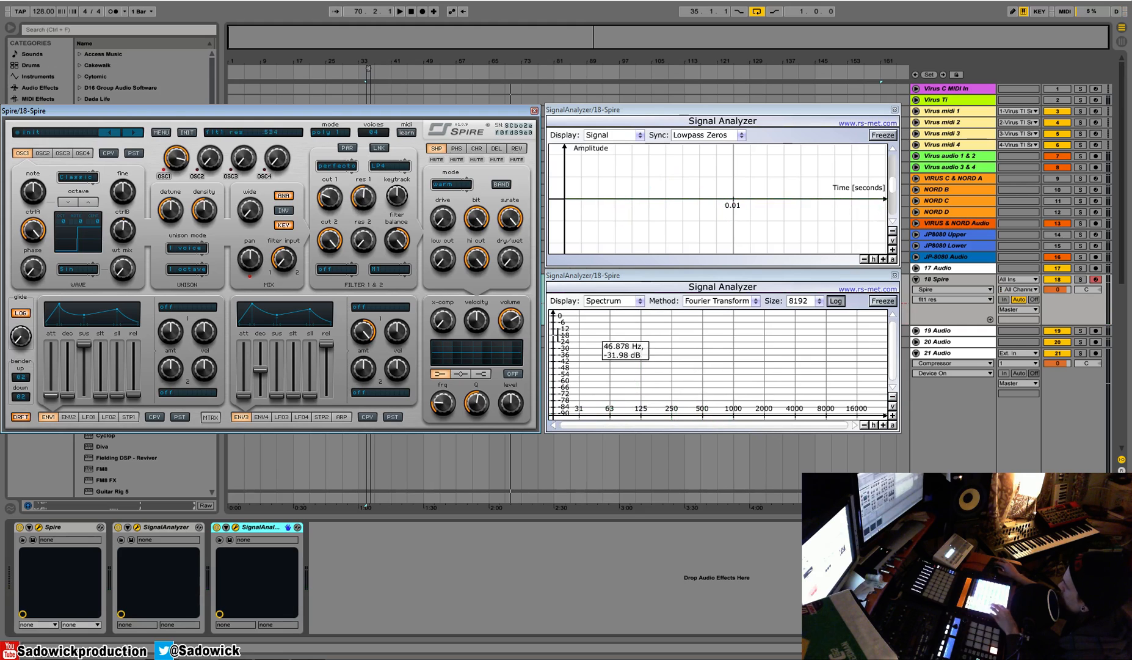
mouse_move(603, 344)
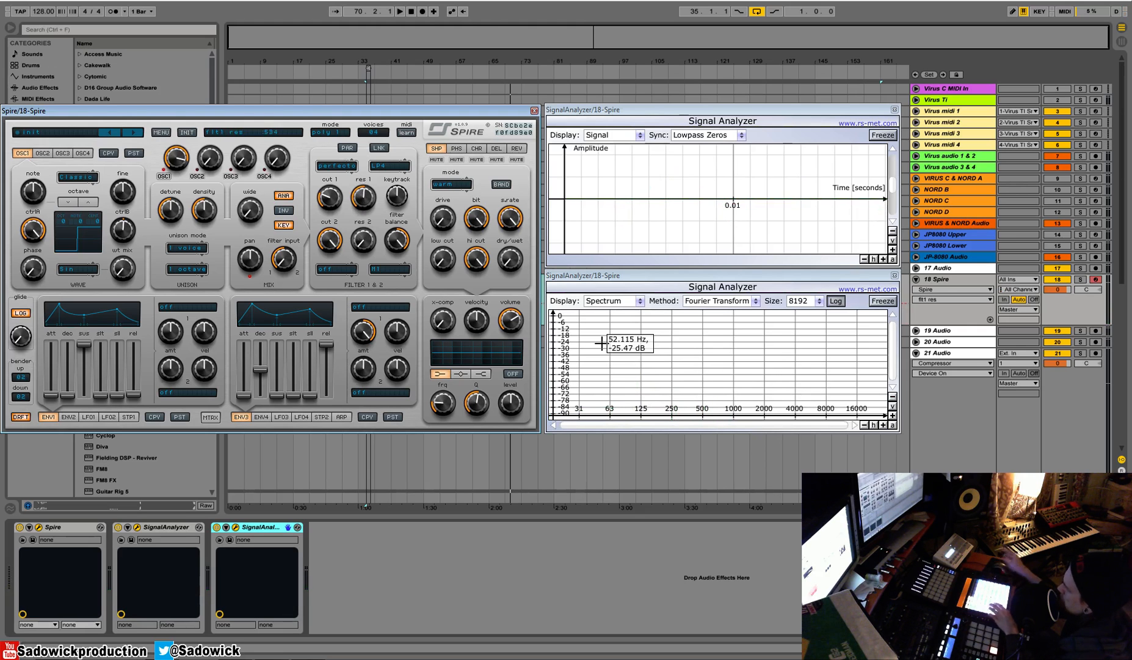
Step: Read a frequency and level on the spectrum, then adjust Filter 1's cutoff
left_click_drag(329, 199, 333, 210)
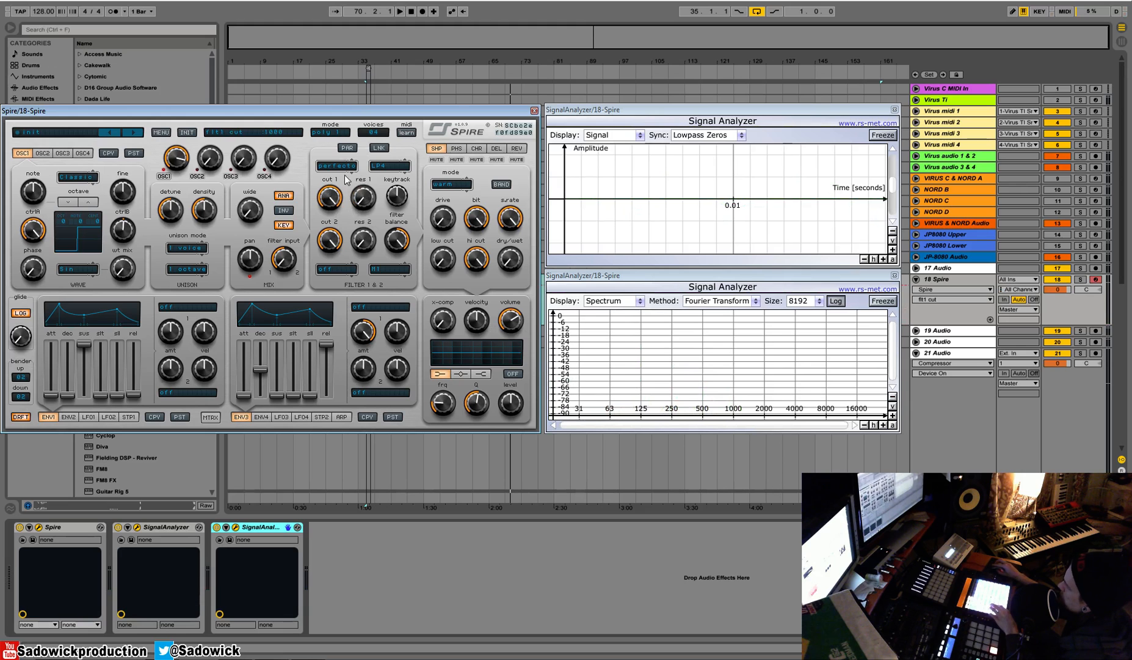
left_click(388, 166)
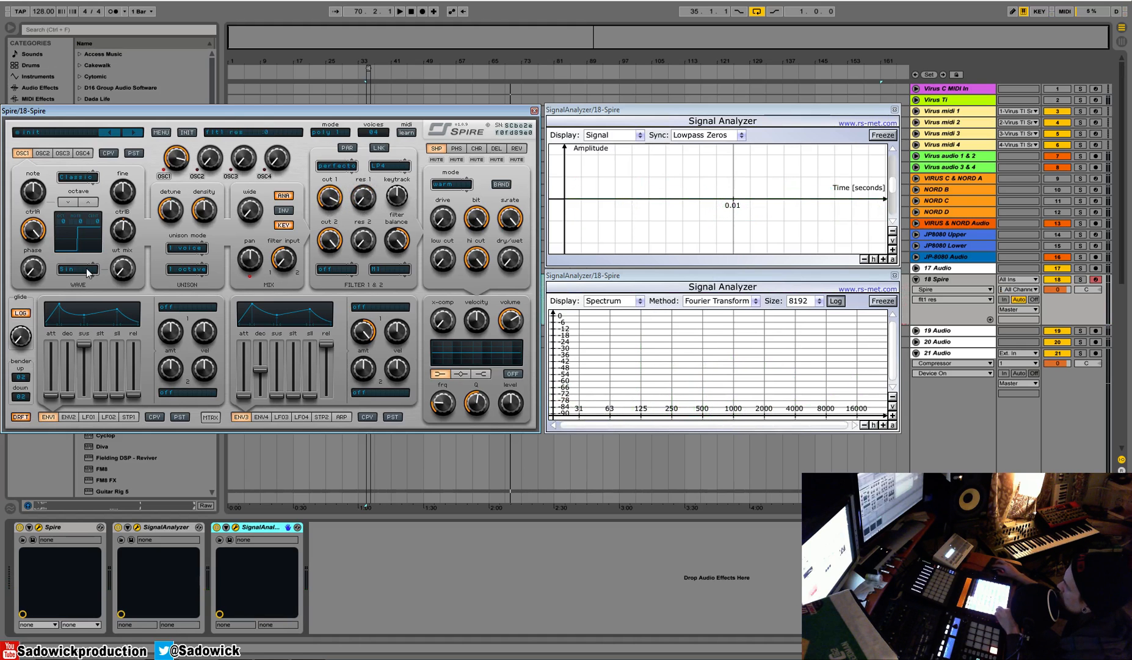
Step: Change OSC1's mode from Classic to Noise
left_click(77, 268)
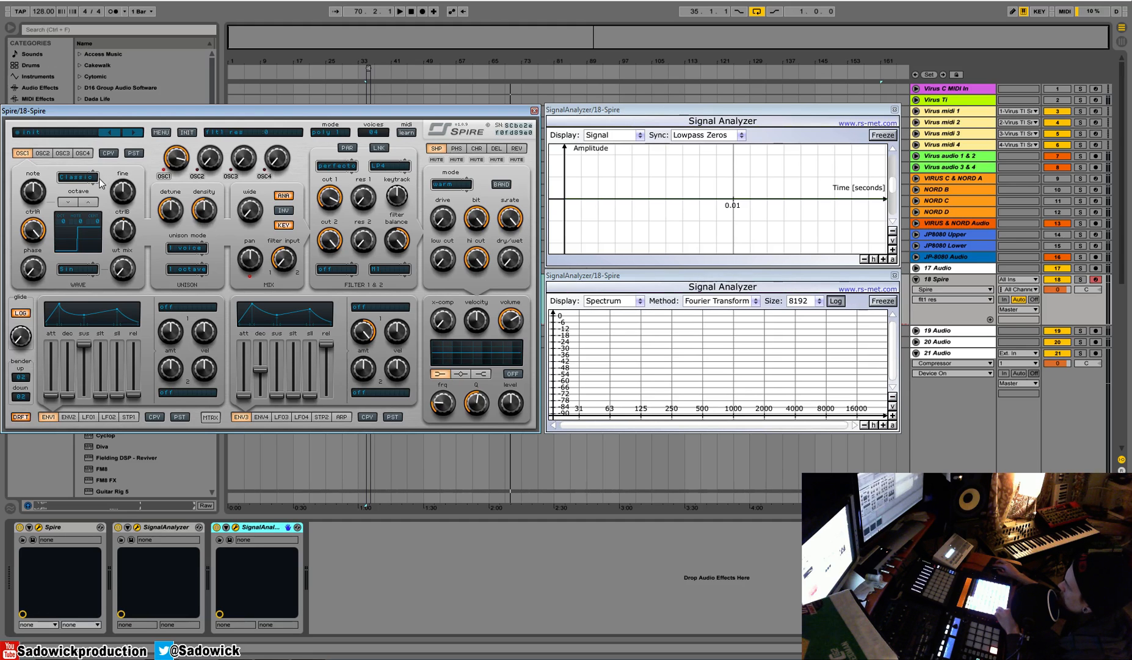
left_click(77, 177)
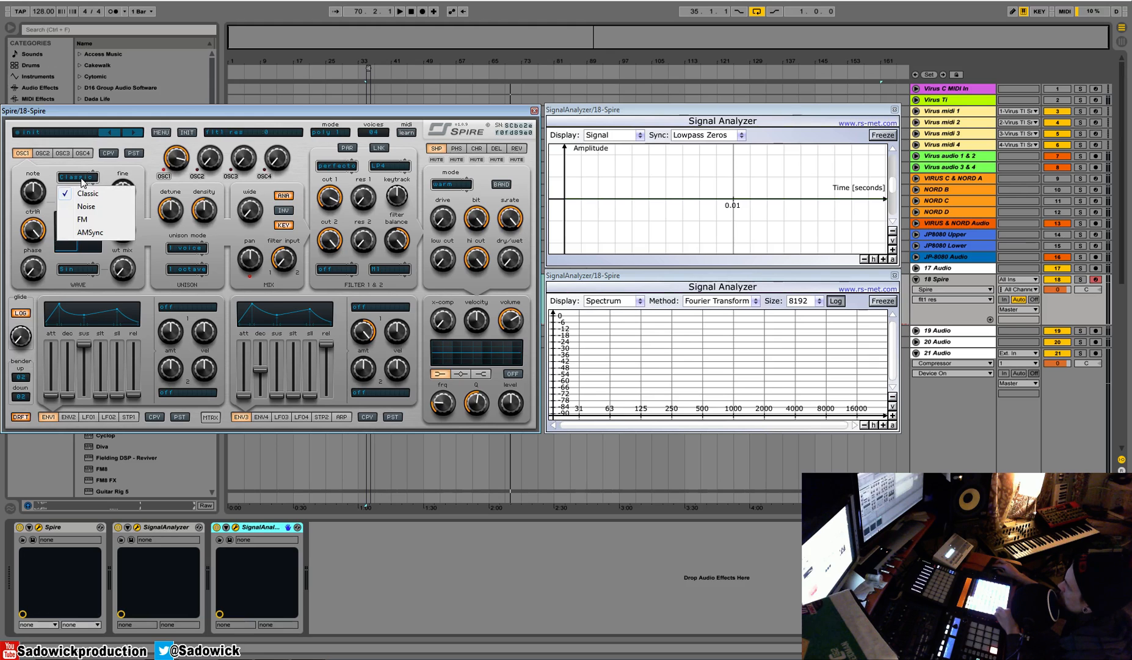
left_click(85, 205)
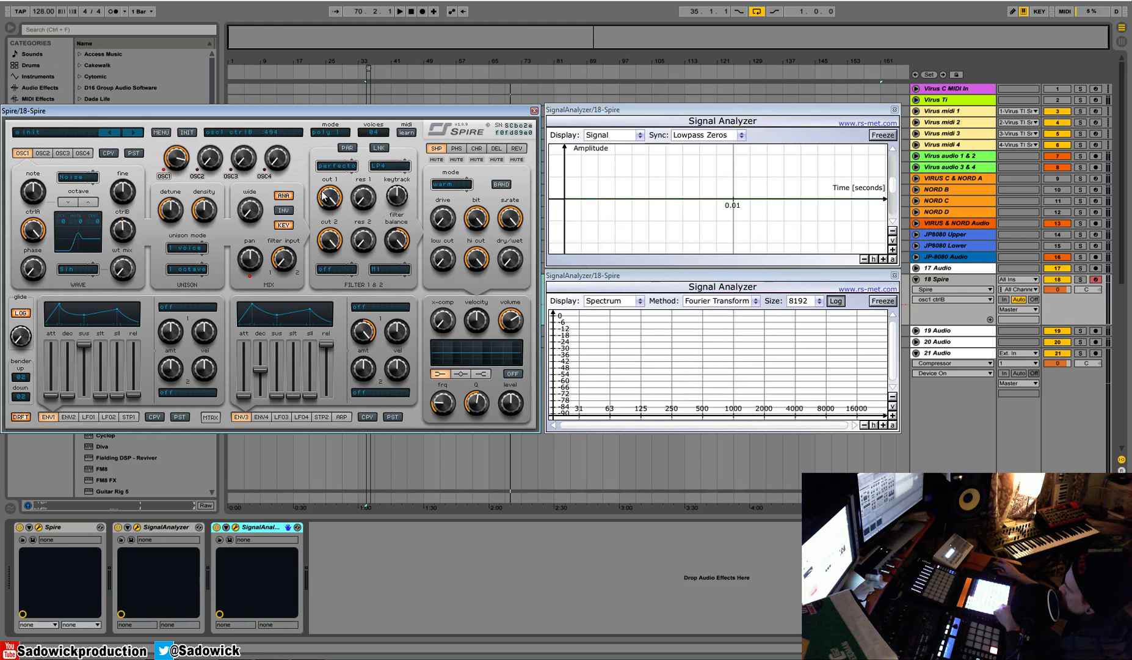
mouse_move(331, 209)
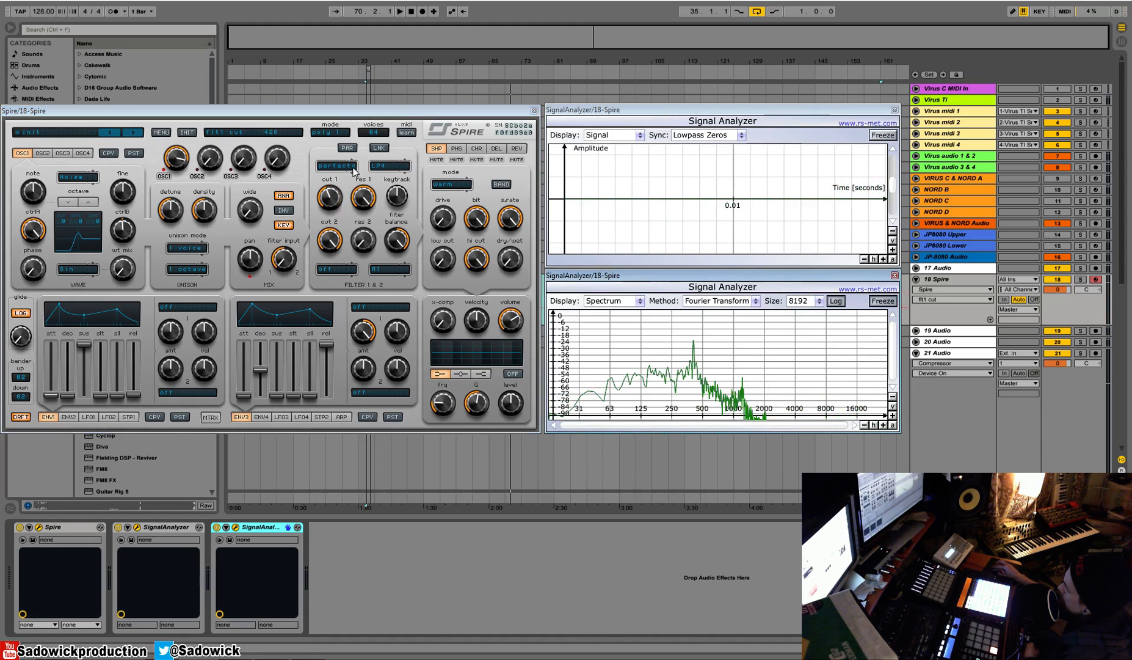
Step: Switch Filter 1's type to Infecto and pick a different Infecto filter mode
left_click(335, 165)
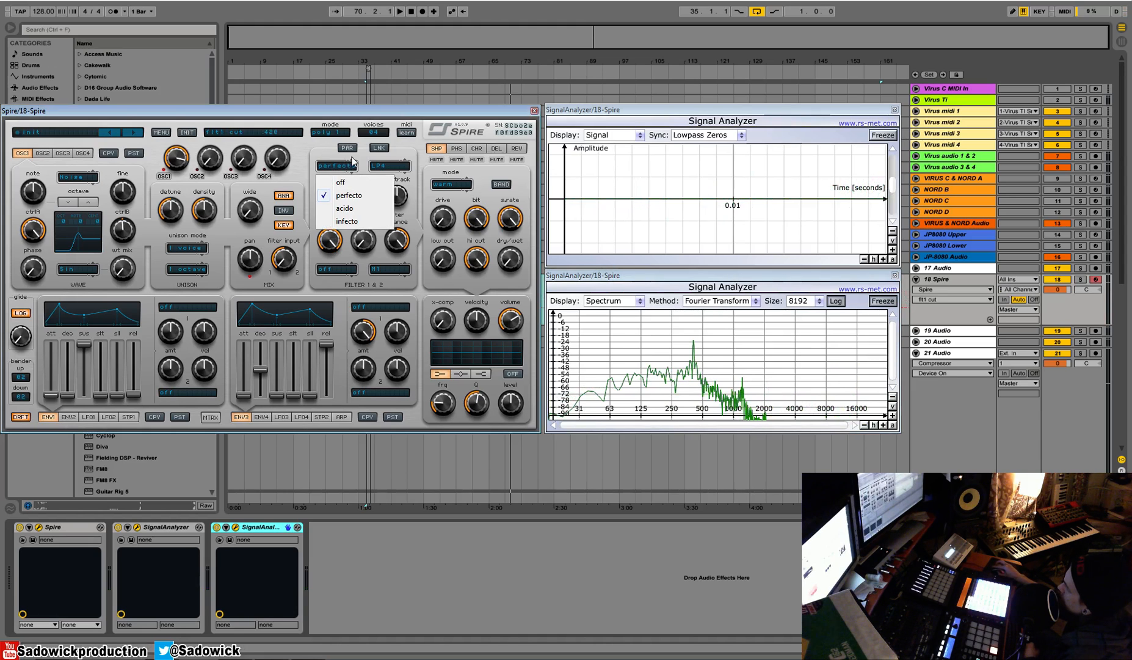
mouse_move(348, 209)
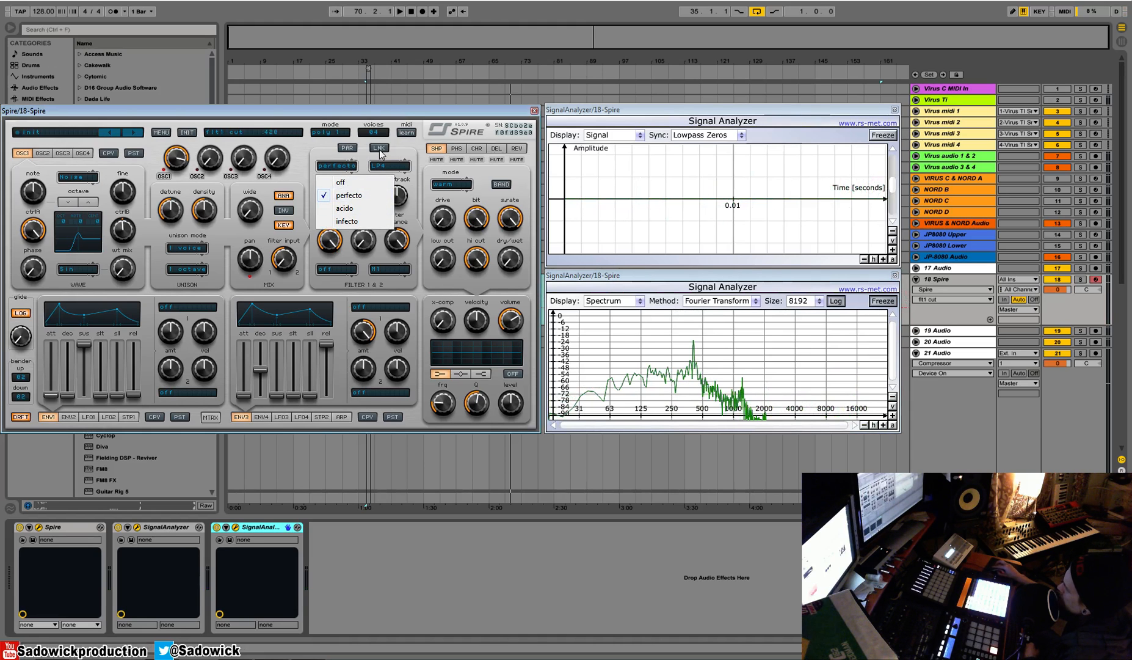
left_click(349, 195)
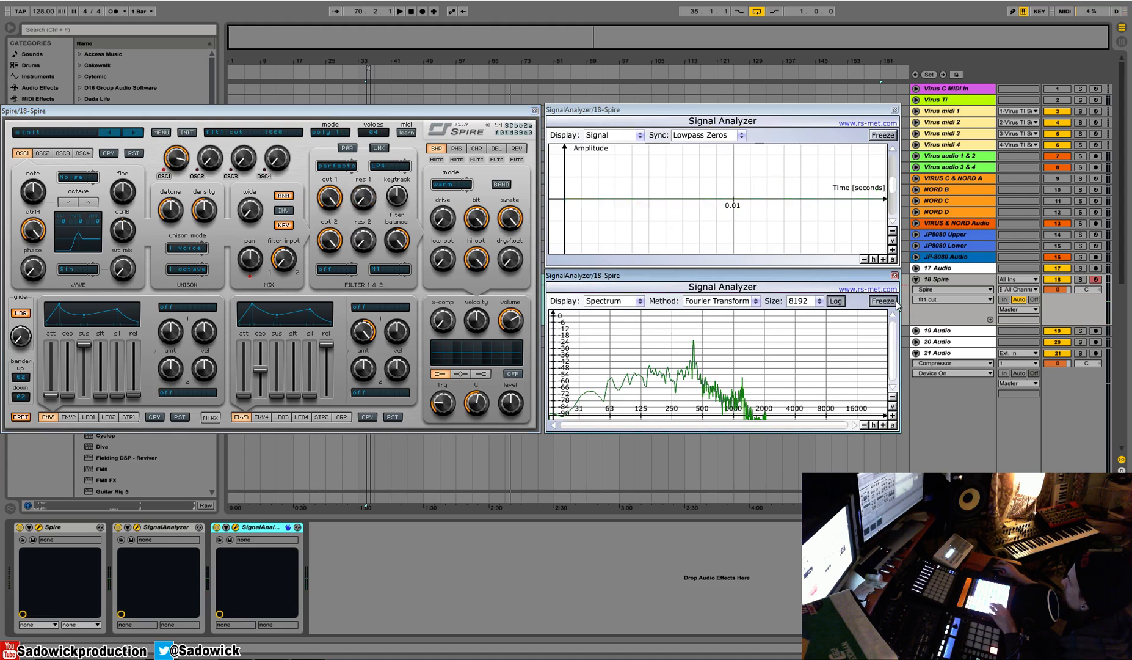
left_click(336, 166)
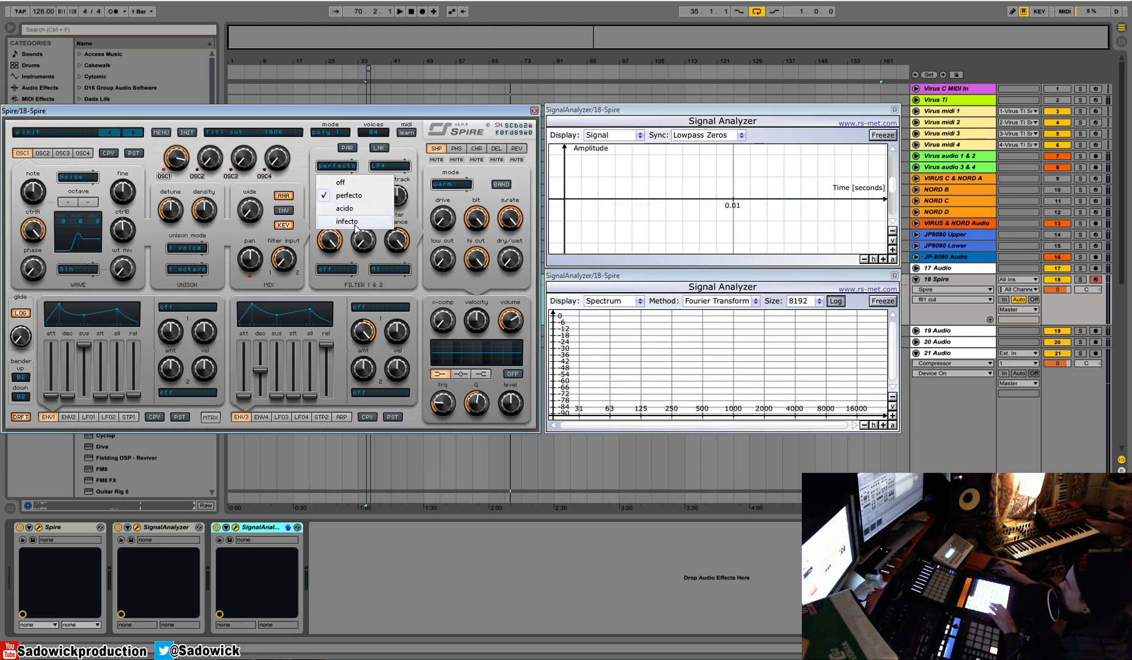
left_click(349, 221)
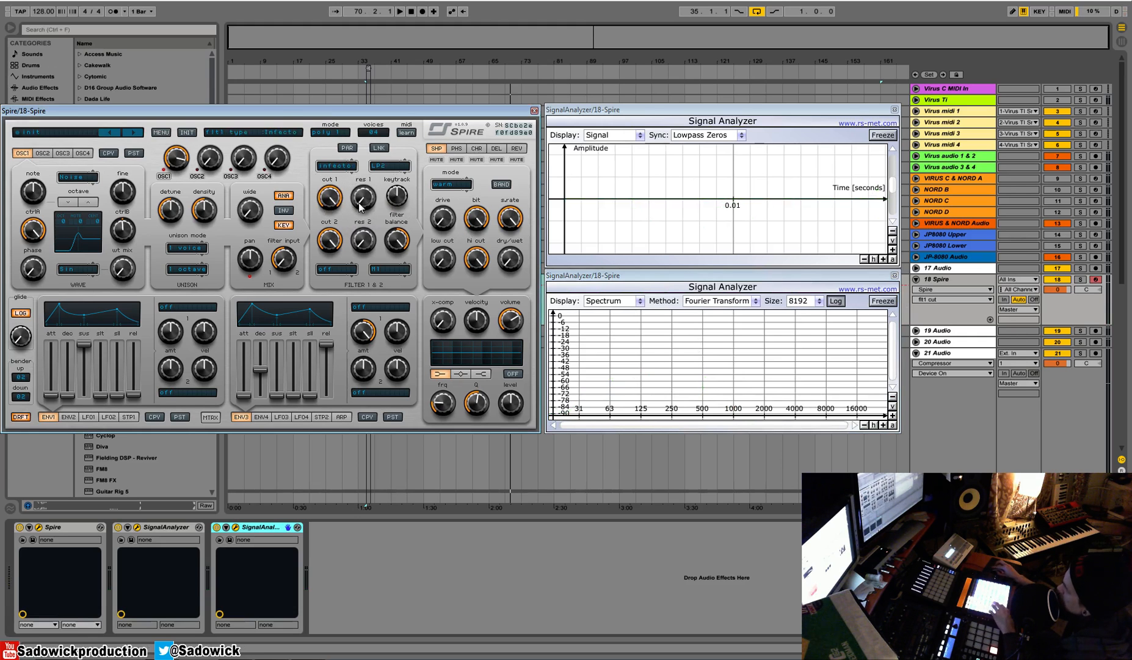
left_click(389, 166)
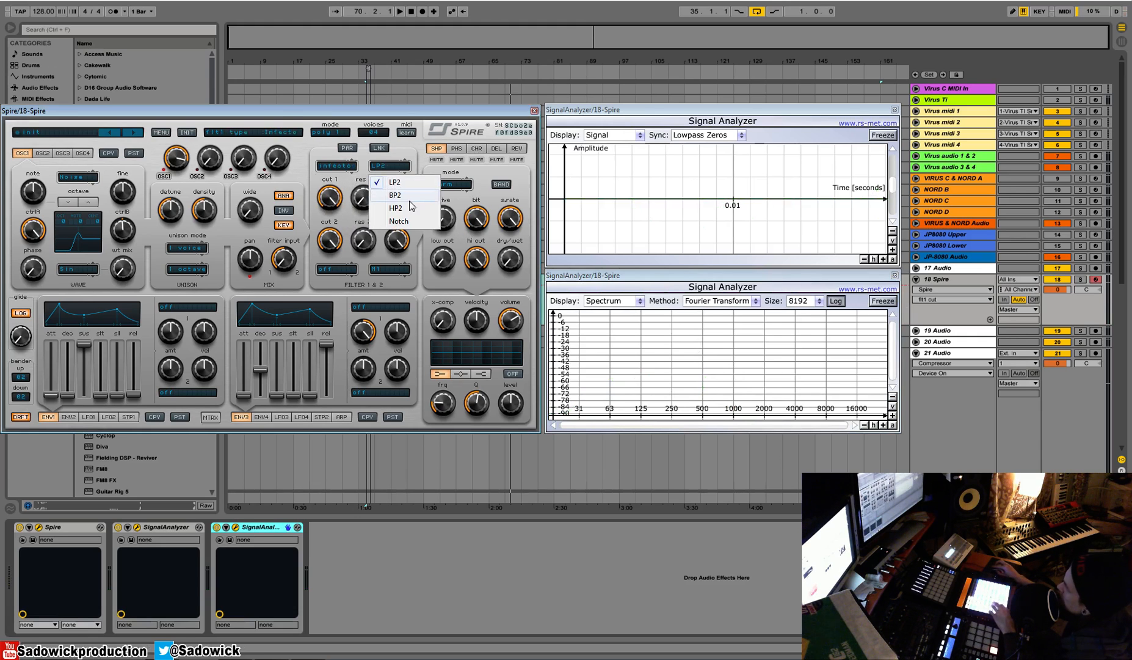
left_click(395, 182)
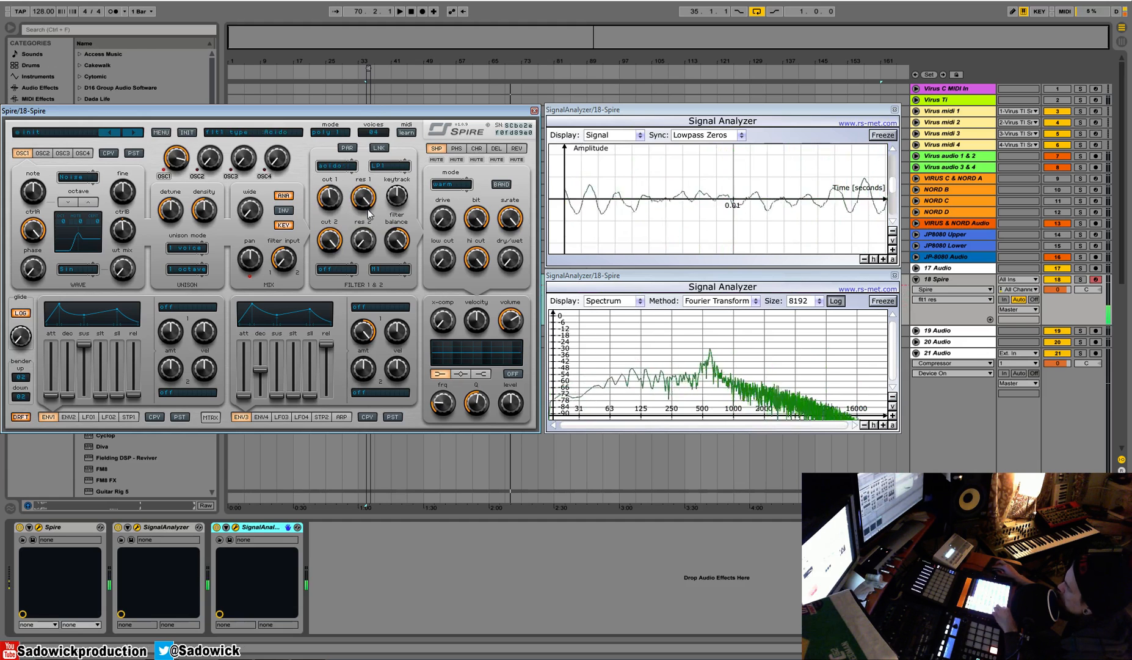
Step: Switch Spire's Acido filter slope to LP1, then on to LP4
left_click(389, 166)
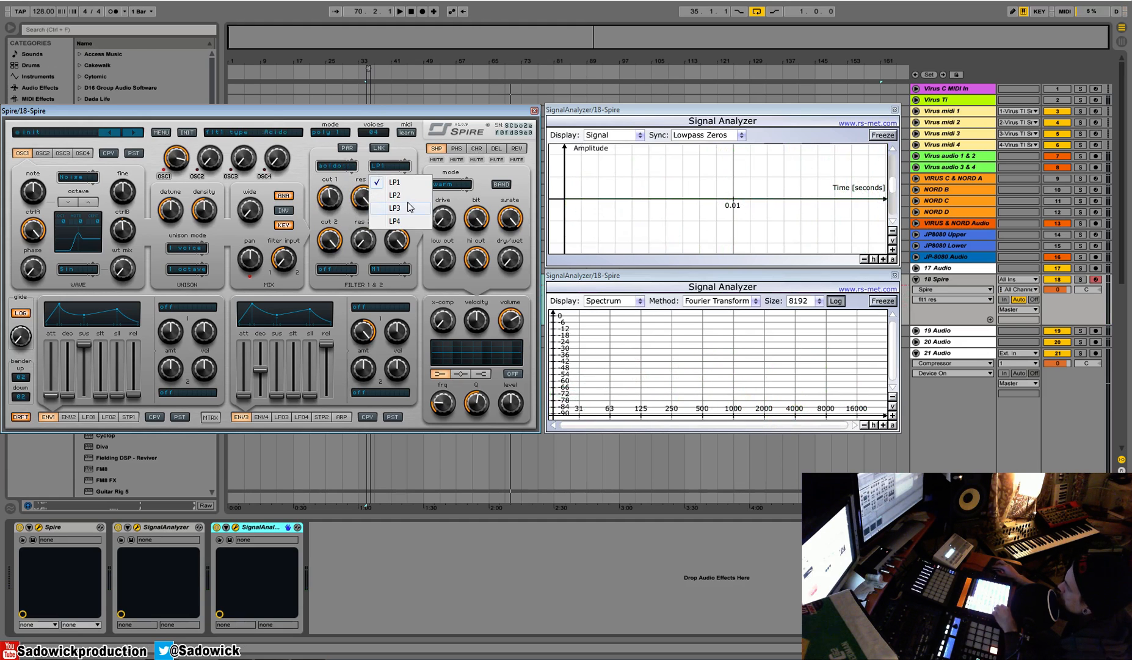
left_click(395, 194)
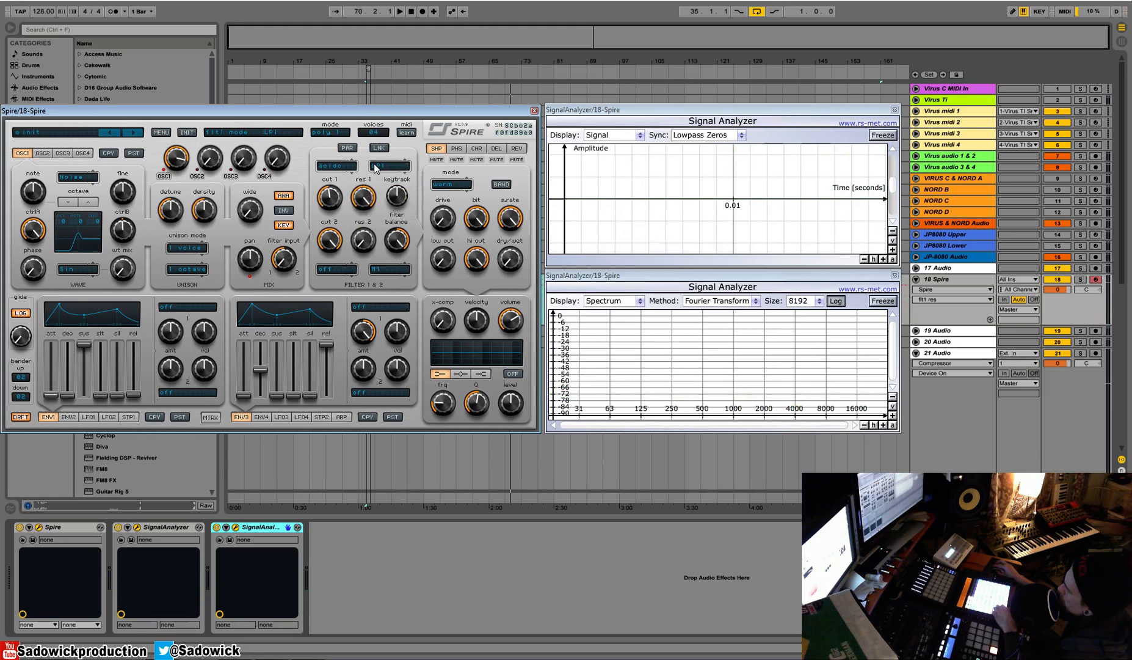
left_click(390, 166)
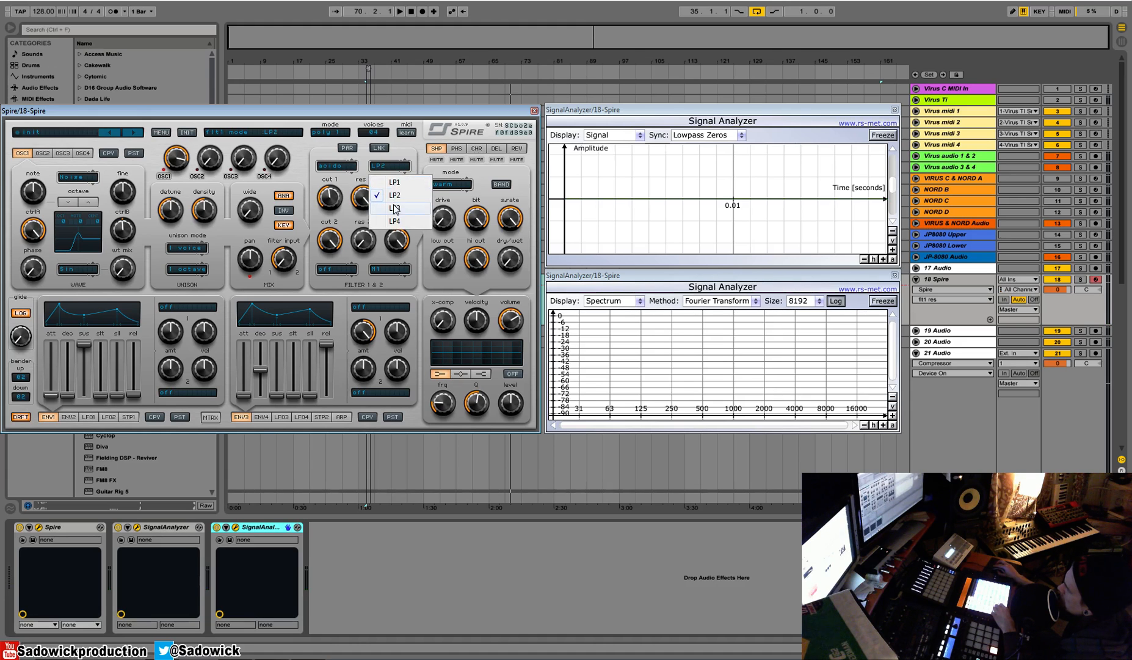
mouse_move(413, 187)
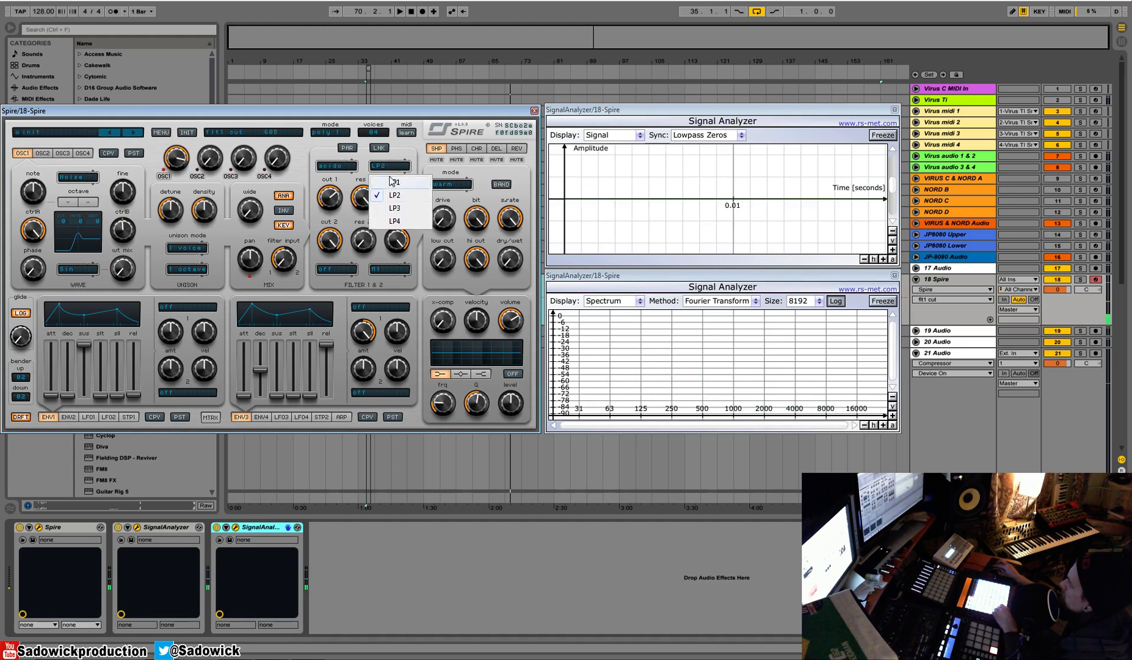
left_click(395, 220)
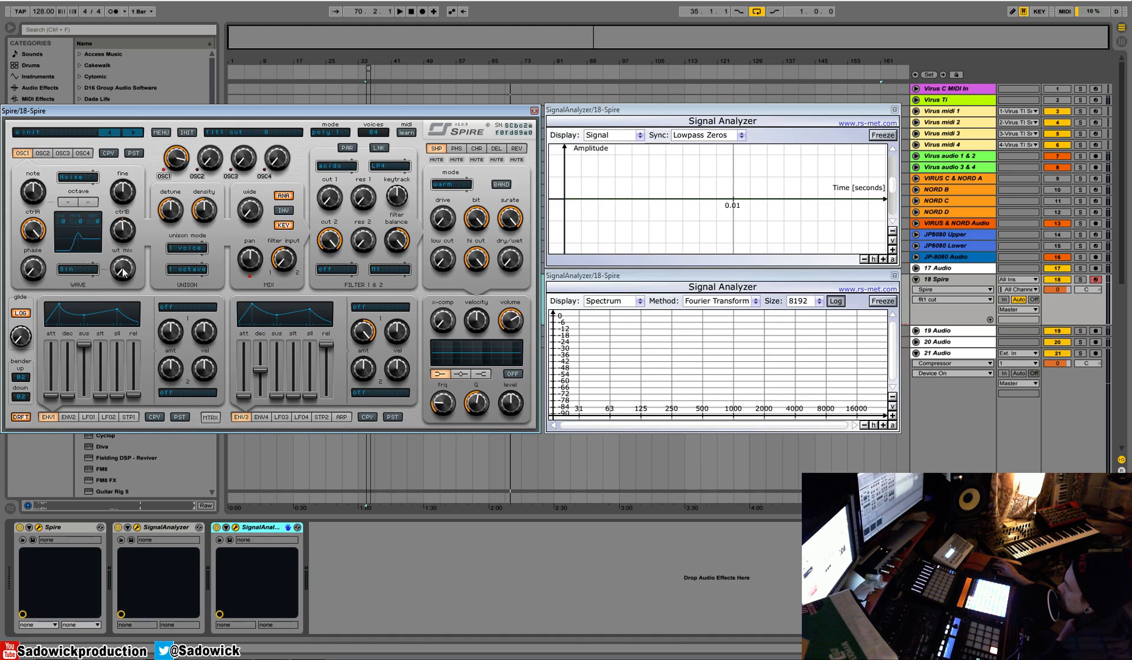
mouse_move(10, 609)
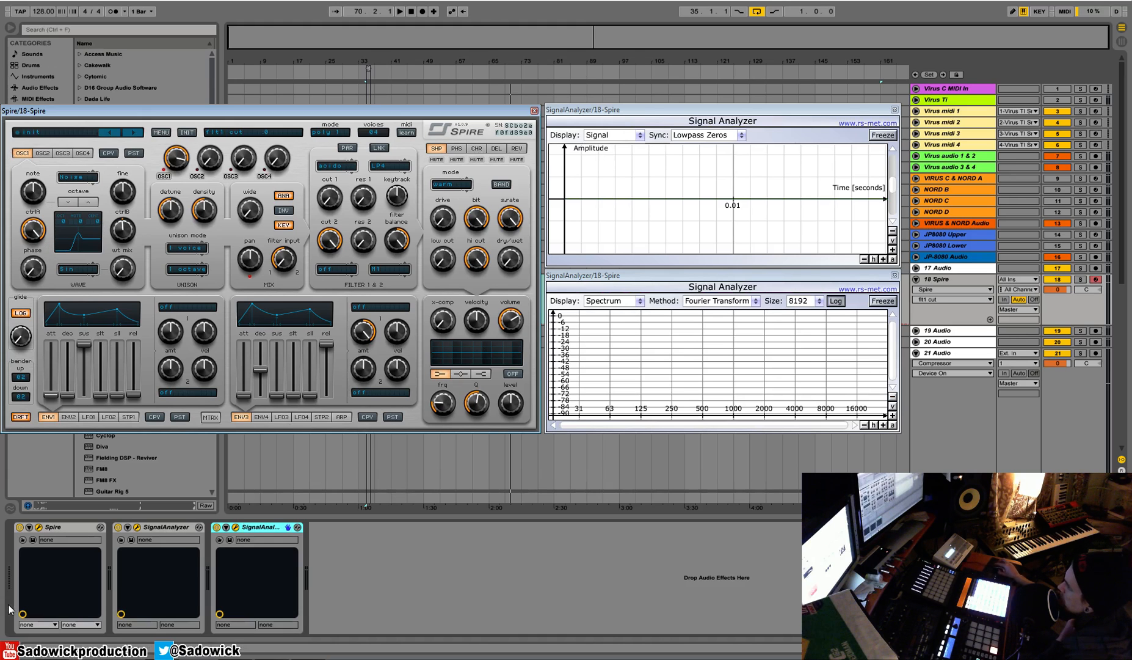
mouse_move(252, 228)
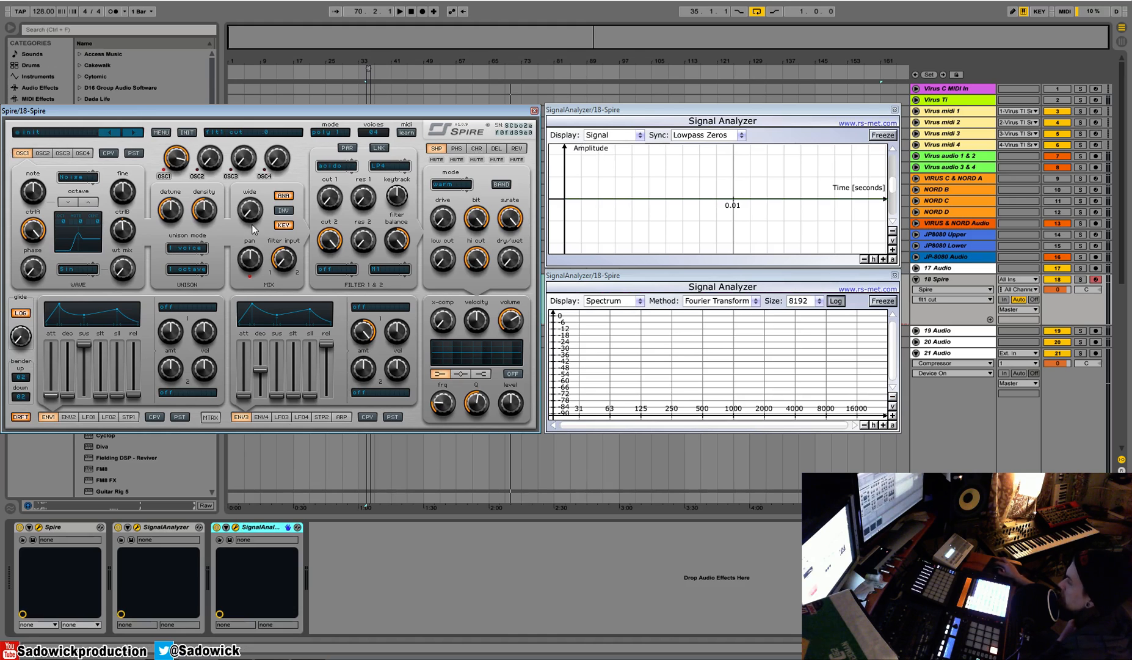
mouse_move(136, 251)
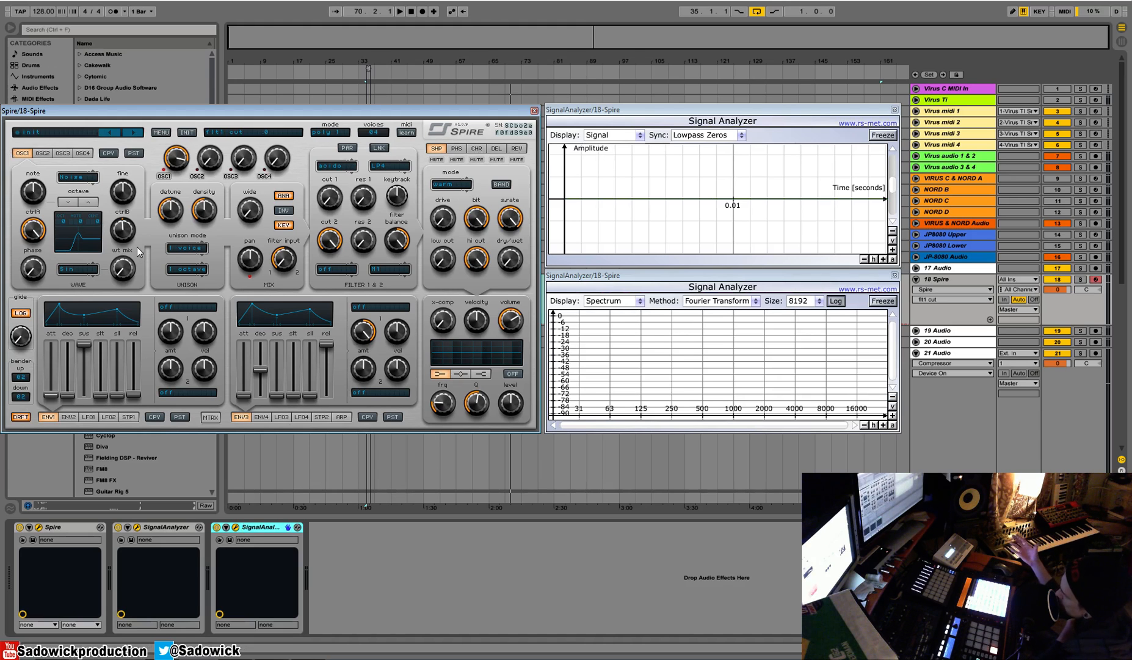
mouse_move(455, 262)
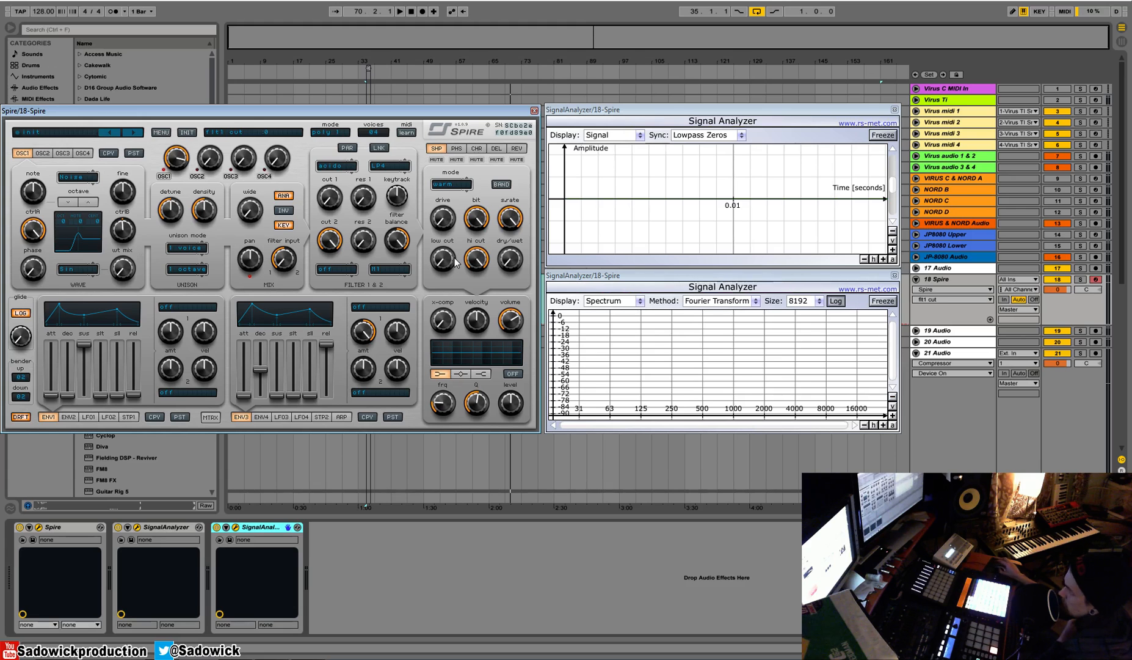